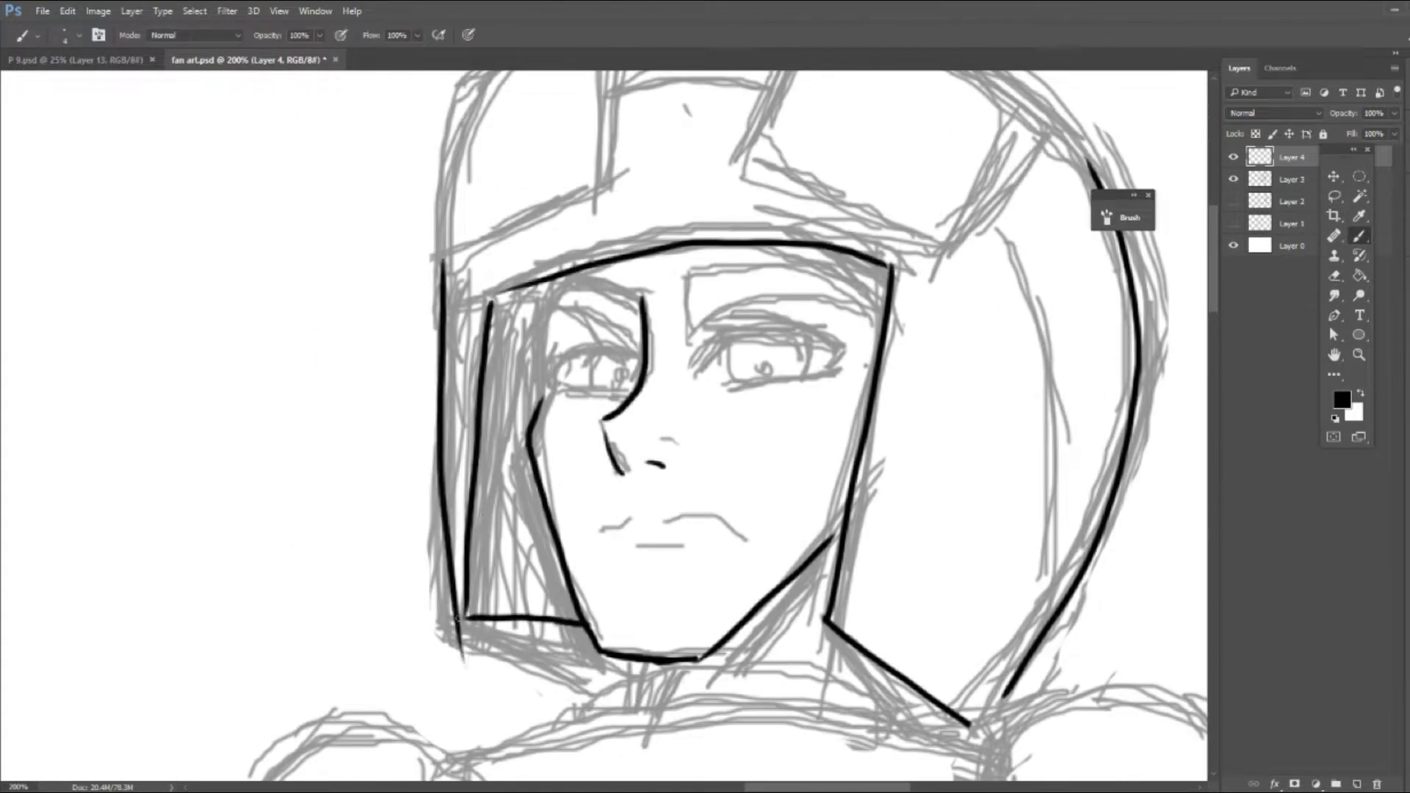
# Ink black lines over the hero's eye, eyebrow and remaining facial features
pyautogui.moveTo(494, 292); pyautogui.dragTo(463, 630)
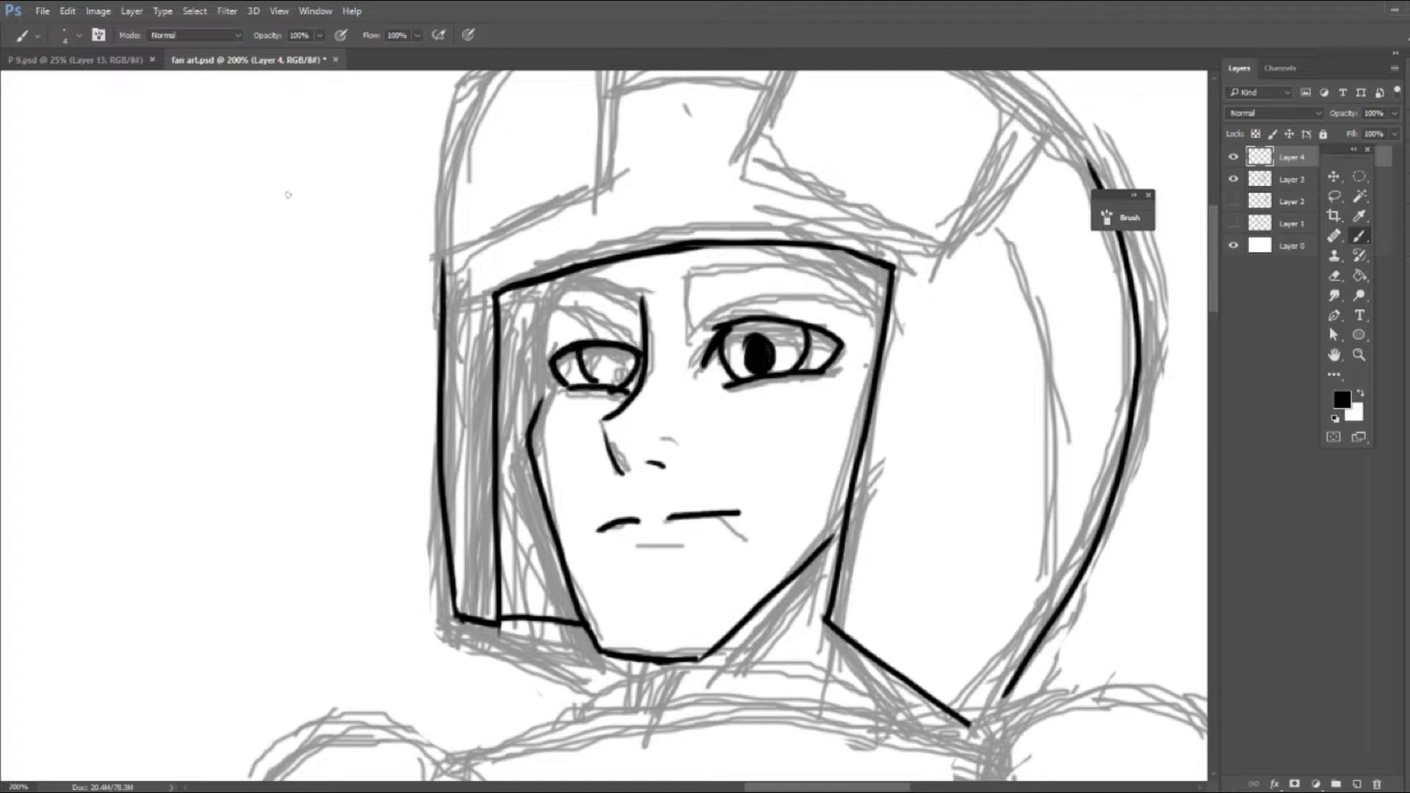
pyautogui.moveTo(585, 360); pyautogui.dragTo(616, 373)
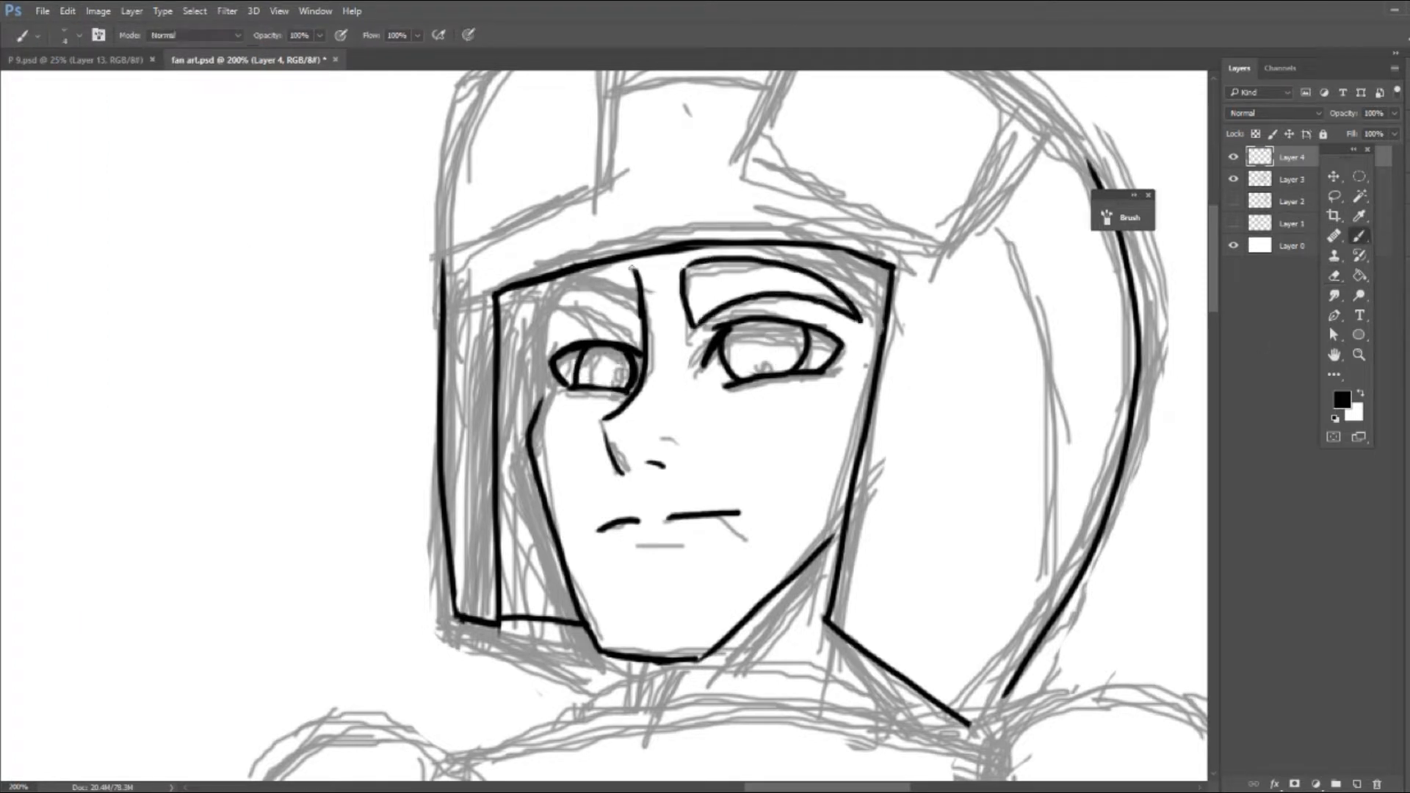
pyautogui.moveTo(575, 288); pyautogui.dragTo(630, 377)
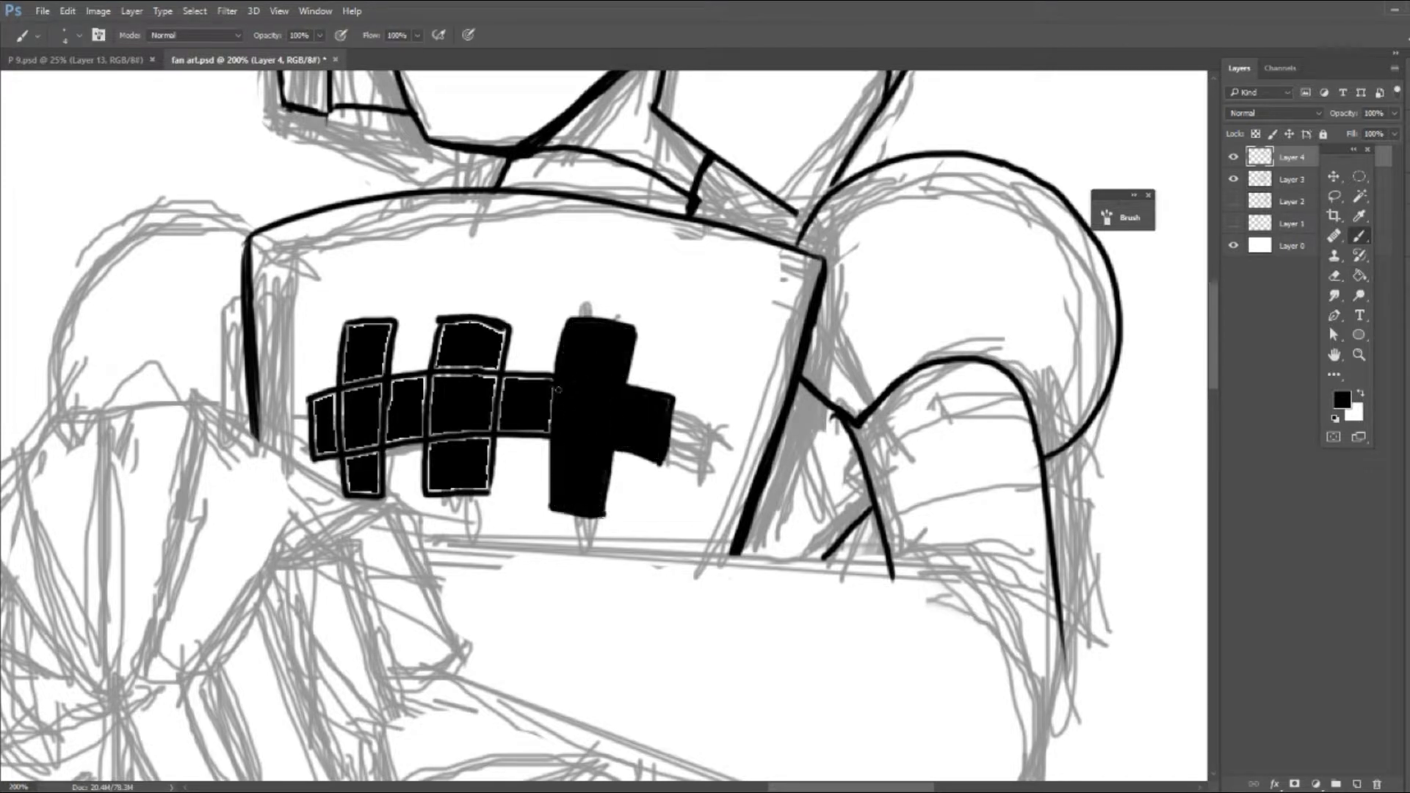
# Fill the blocky chest emblem in solid black
pyautogui.moveTo(558, 390); pyautogui.dragTo(428, 405)
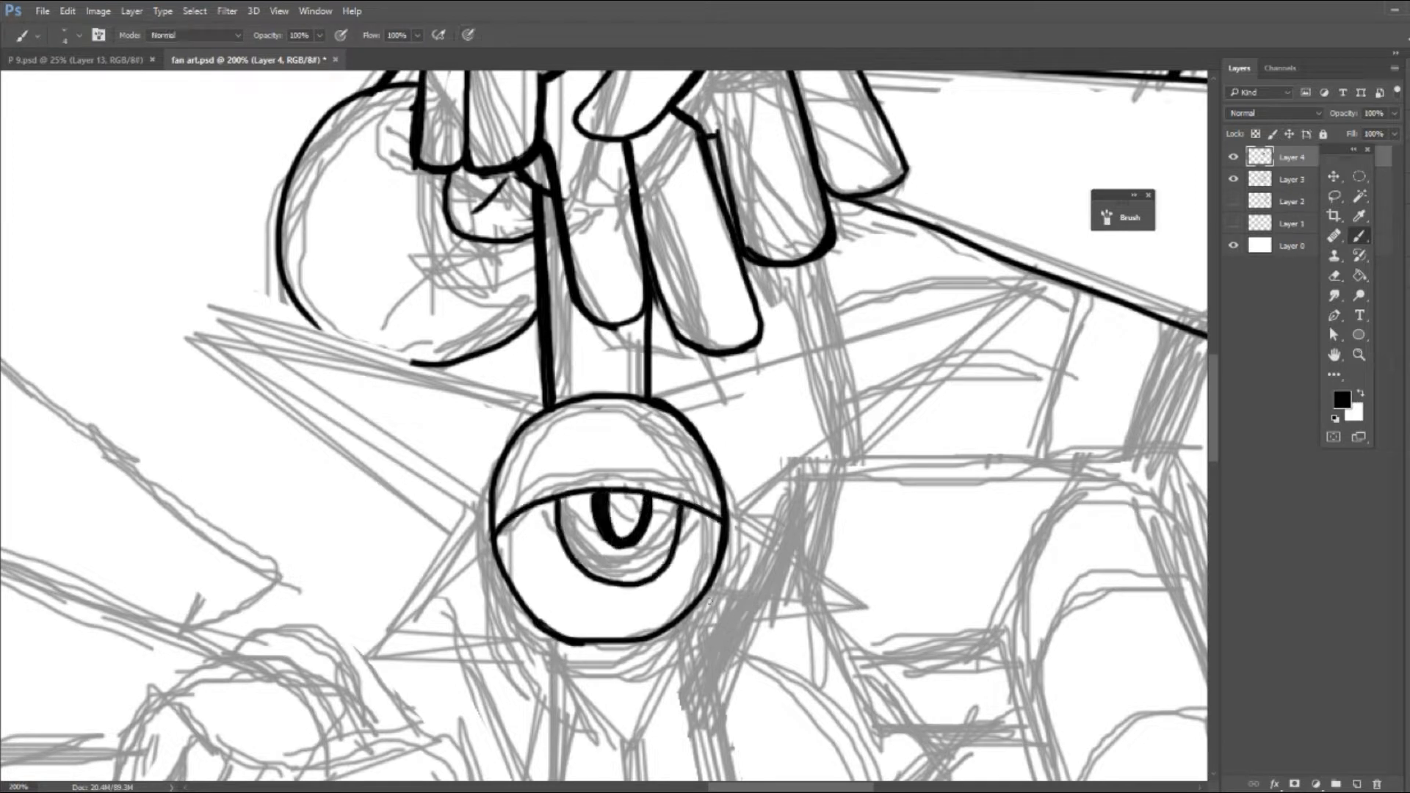
# Ink the star spikes to the left of and behind the eye medallion
pyautogui.moveTo(194, 286); pyautogui.dragTo(351, 666)
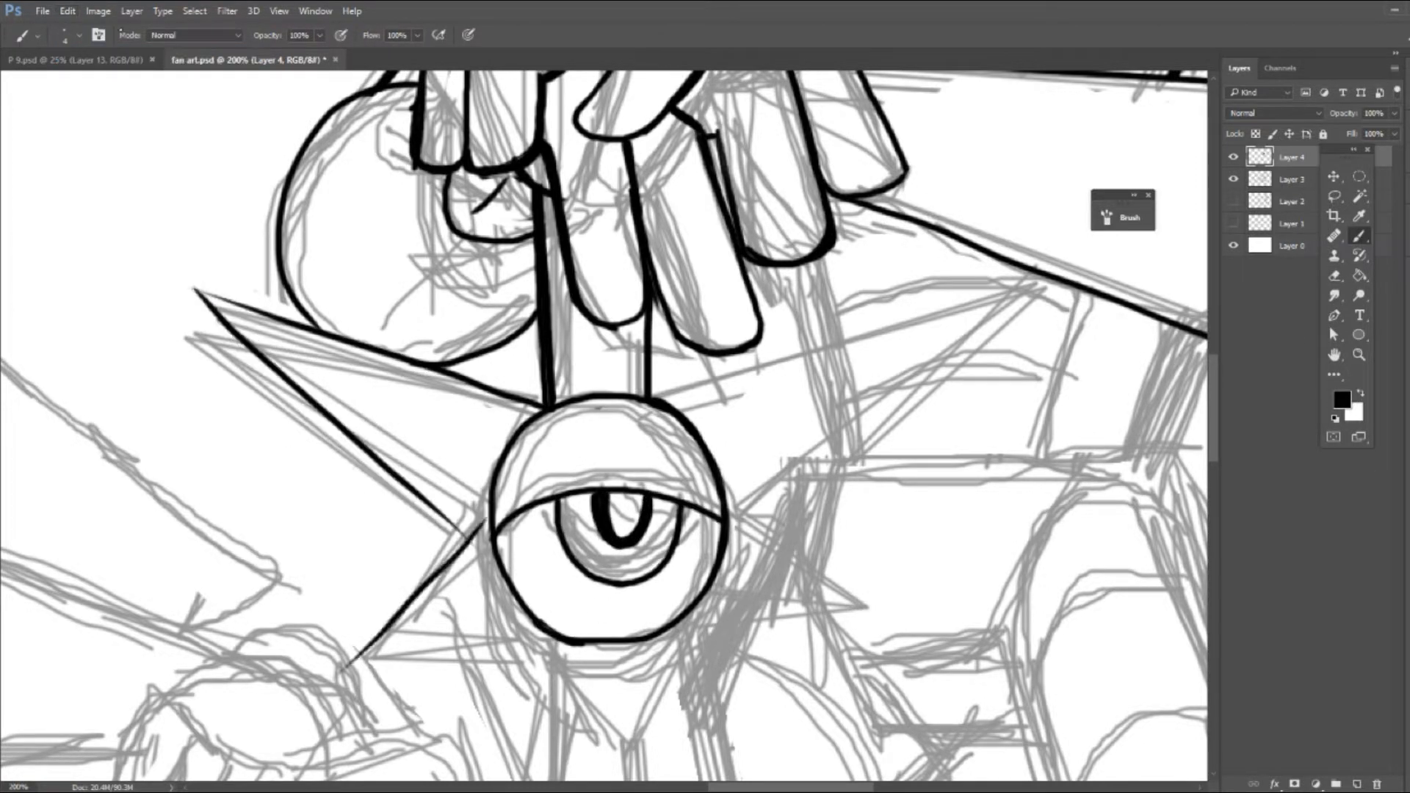
pyautogui.moveTo(338, 648); pyautogui.dragTo(1102, 275)
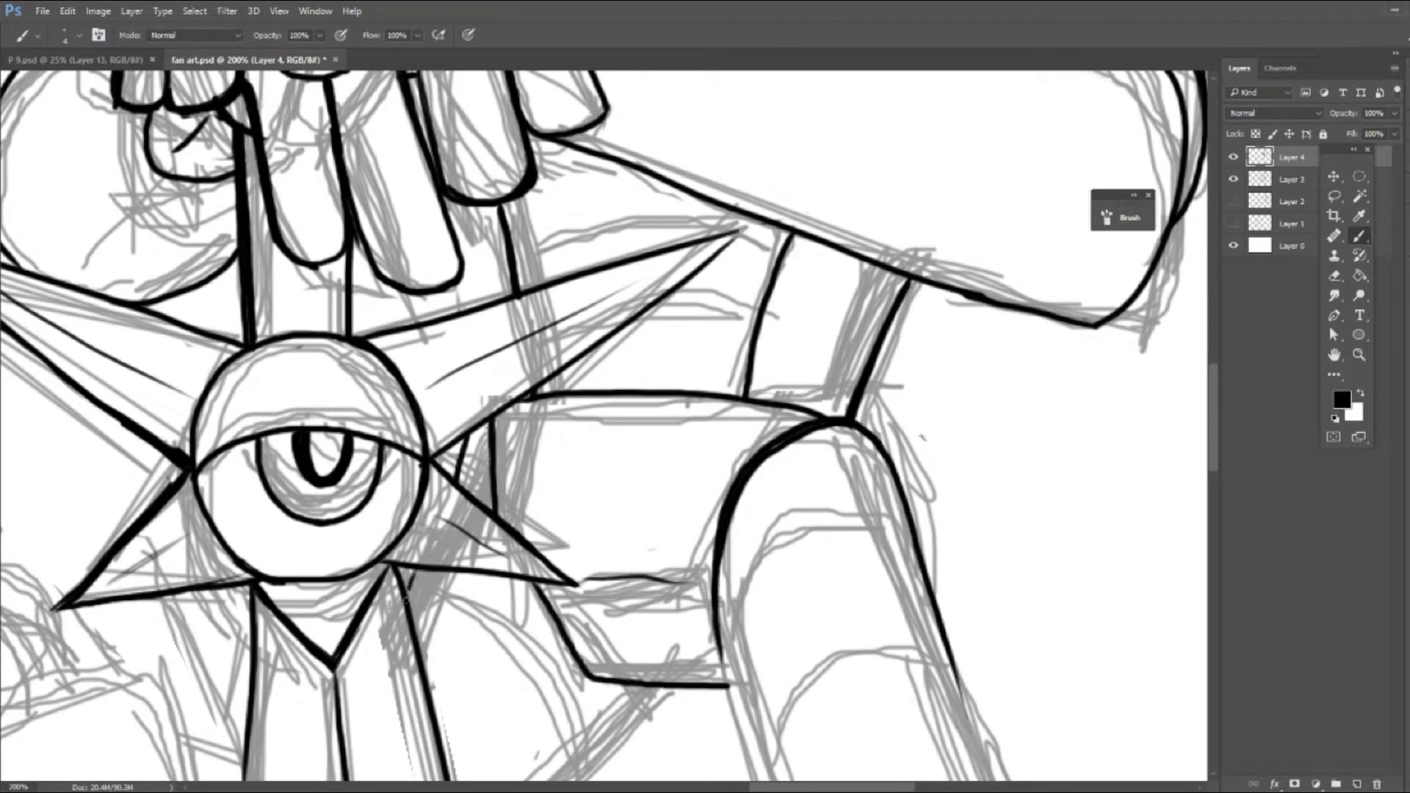
pyautogui.scroll(-3)
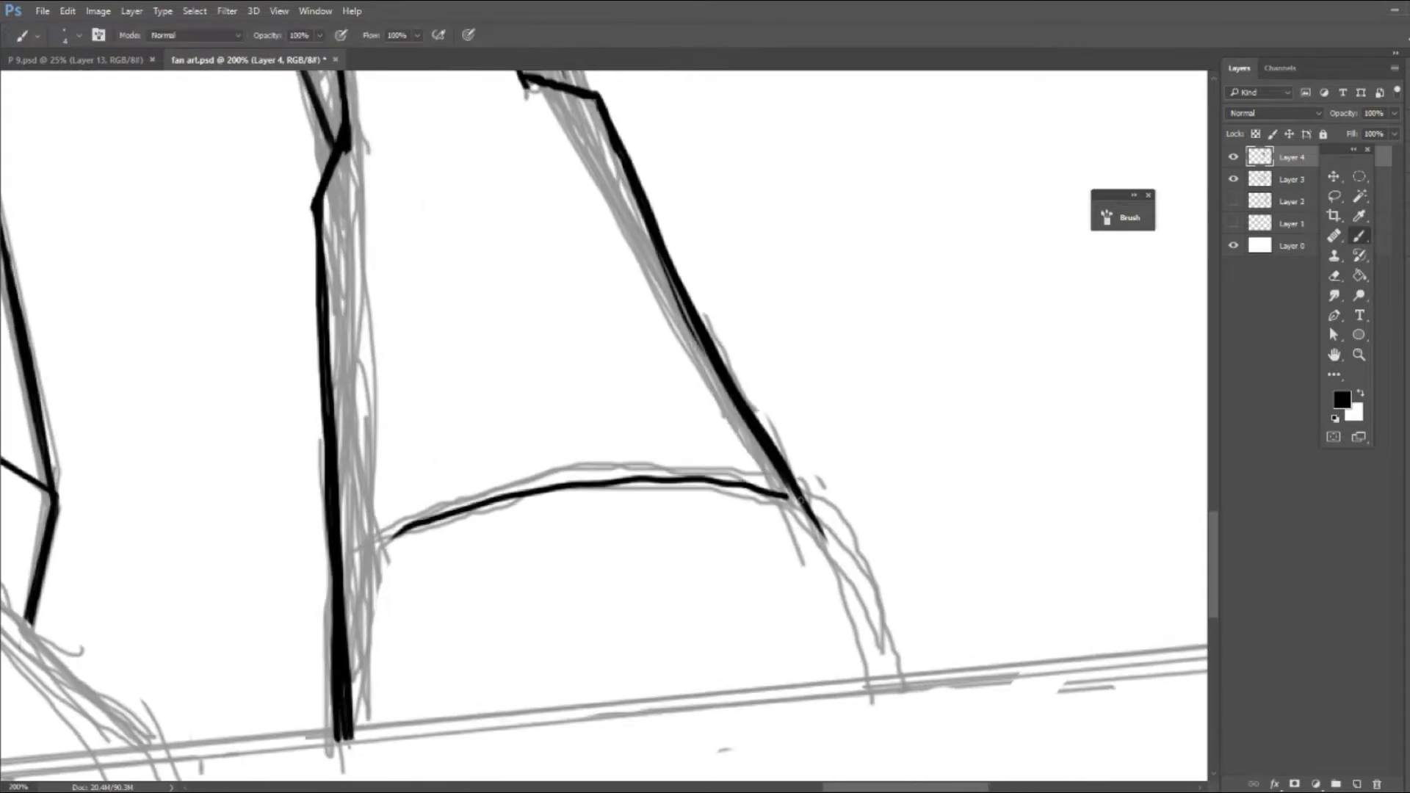
# Ink the rounded boot over the sketch and zoom closer on the drawing
pyautogui.moveTo(495, 558); pyautogui.dragTo(912, 674)
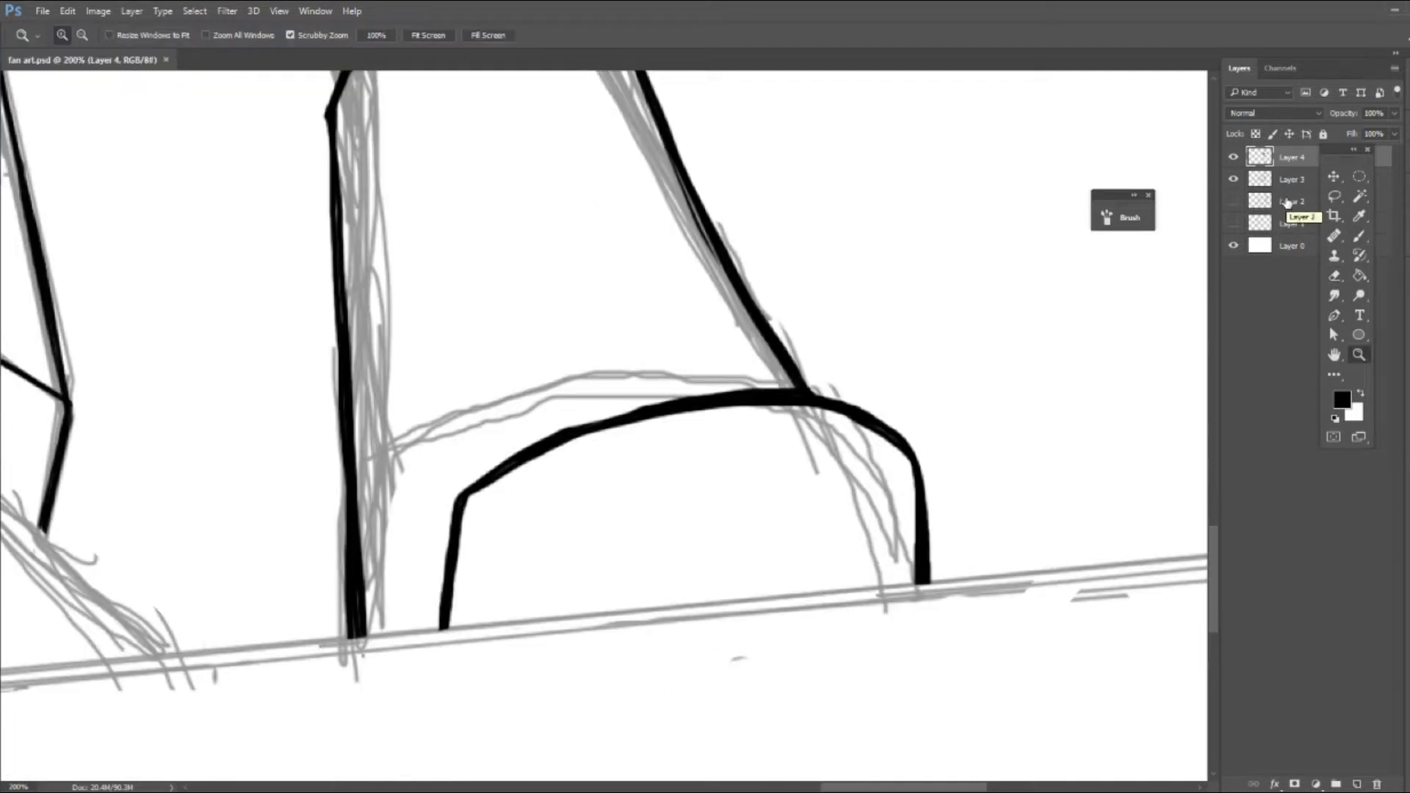
pyautogui.moveTo(486, 467); pyautogui.dragTo(427, 634)
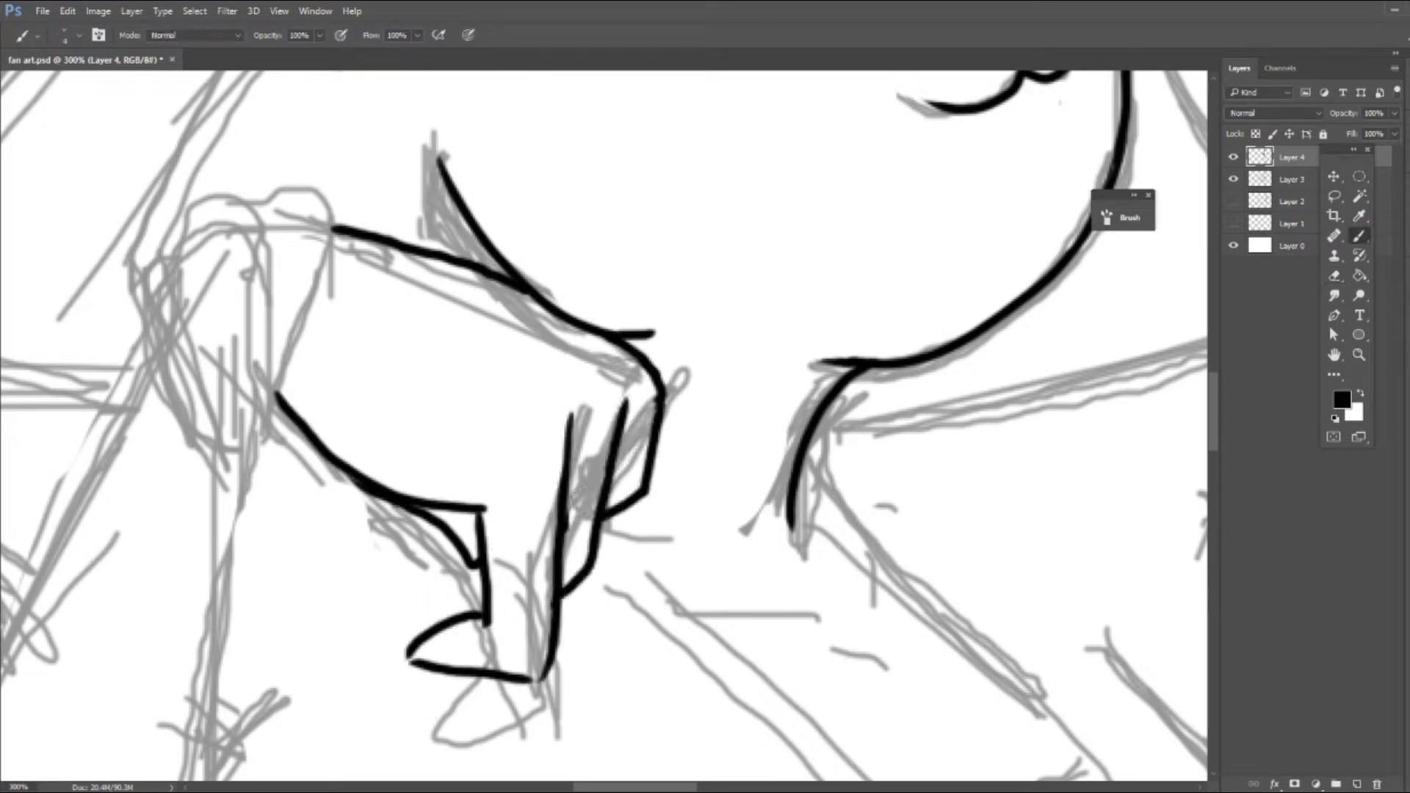
# Ink the outline of the hero's bent arm
pyautogui.moveTo(635, 351); pyautogui.dragTo(593, 585)
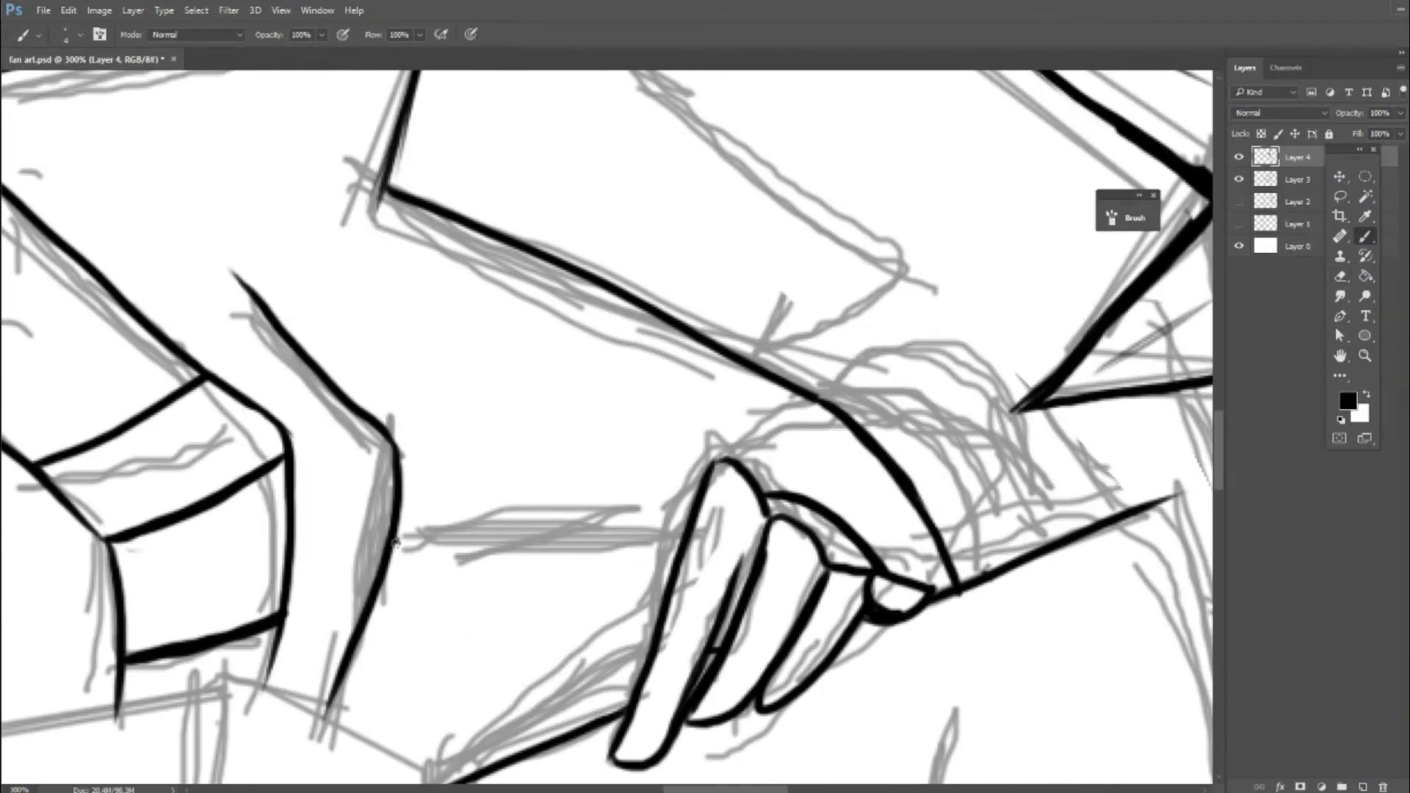
pyautogui.click(1339, 276)
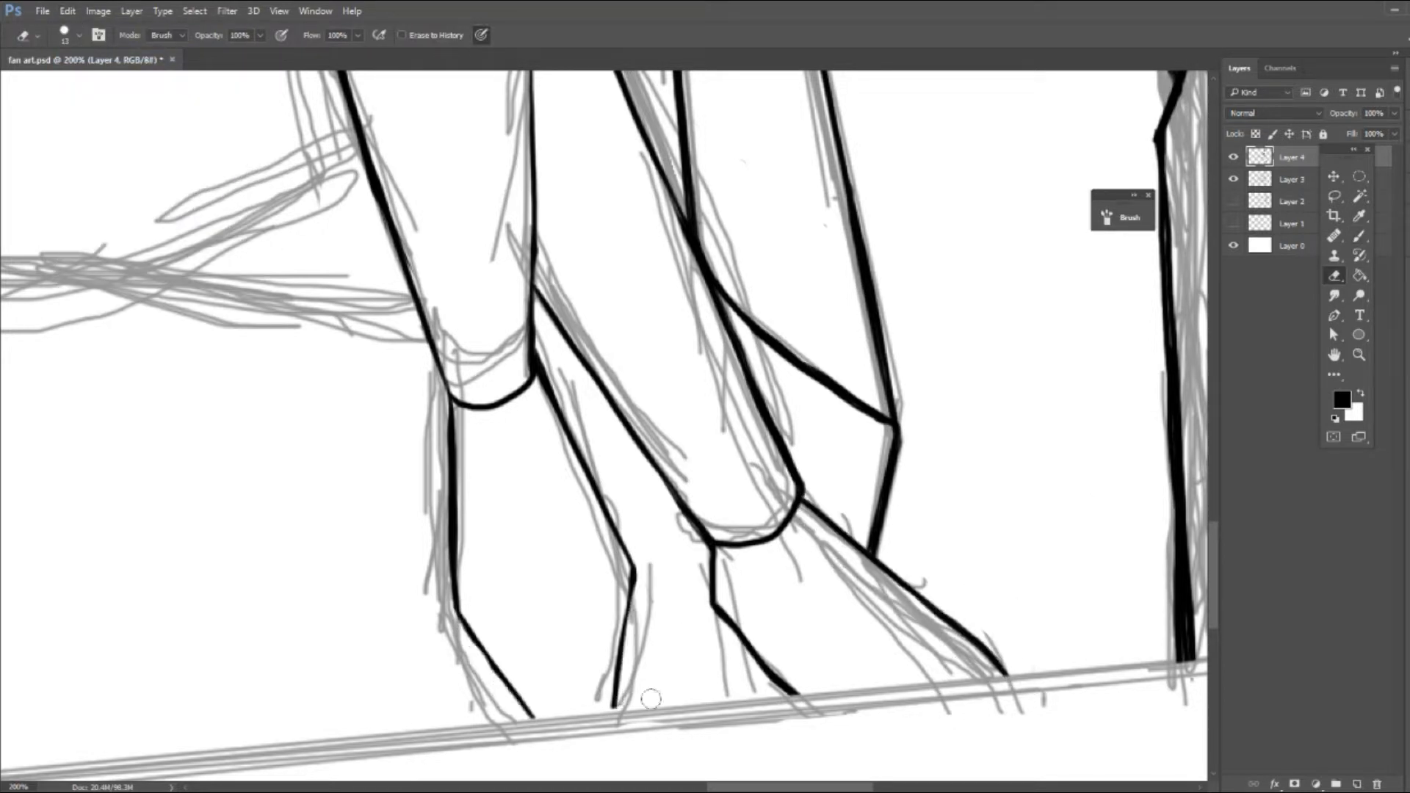
# Erase stray ink around the feet and zoom out to the companion and rooftop
pyautogui.moveTo(649, 697); pyautogui.dragTo(636, 551)
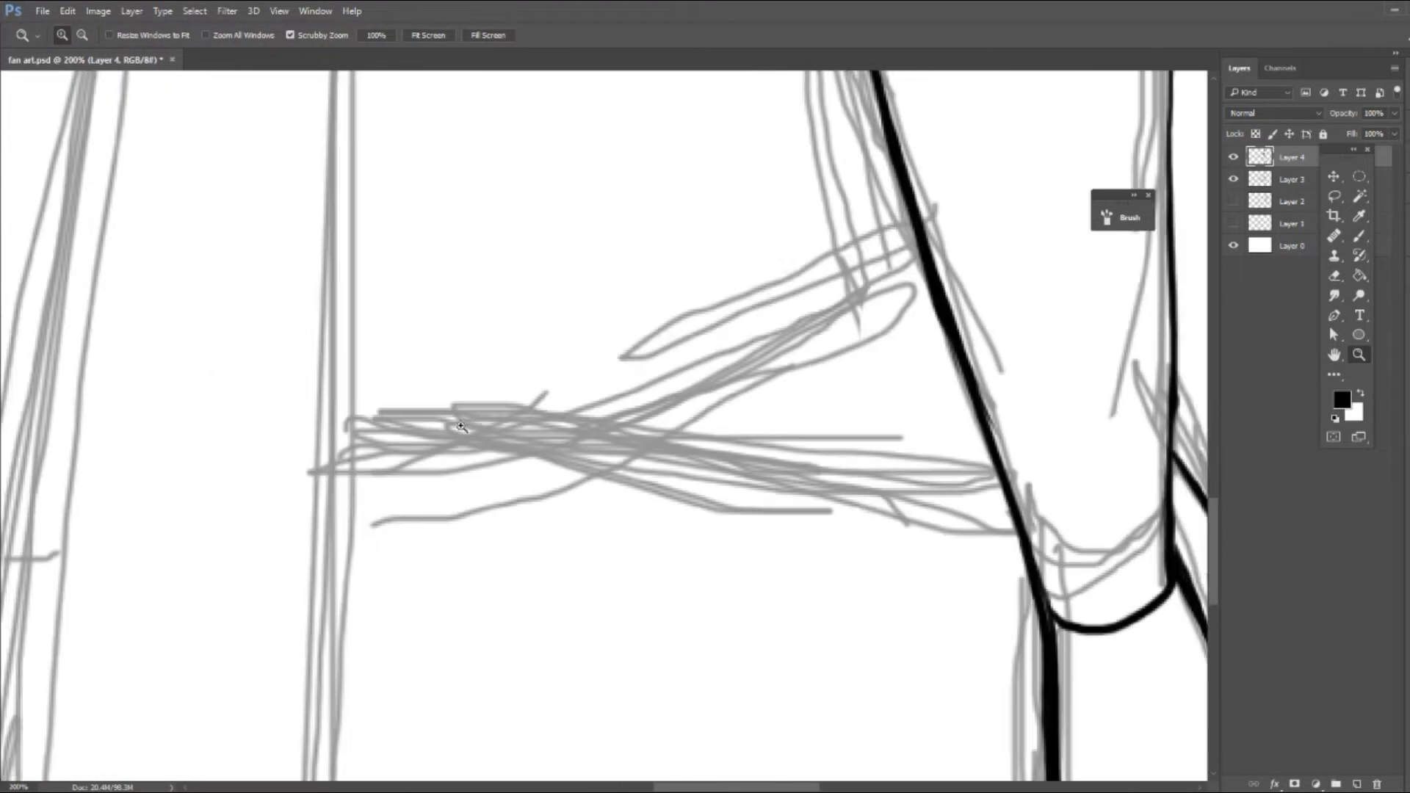
pyautogui.moveTo(450, 440); pyautogui.dragTo(927, 229)
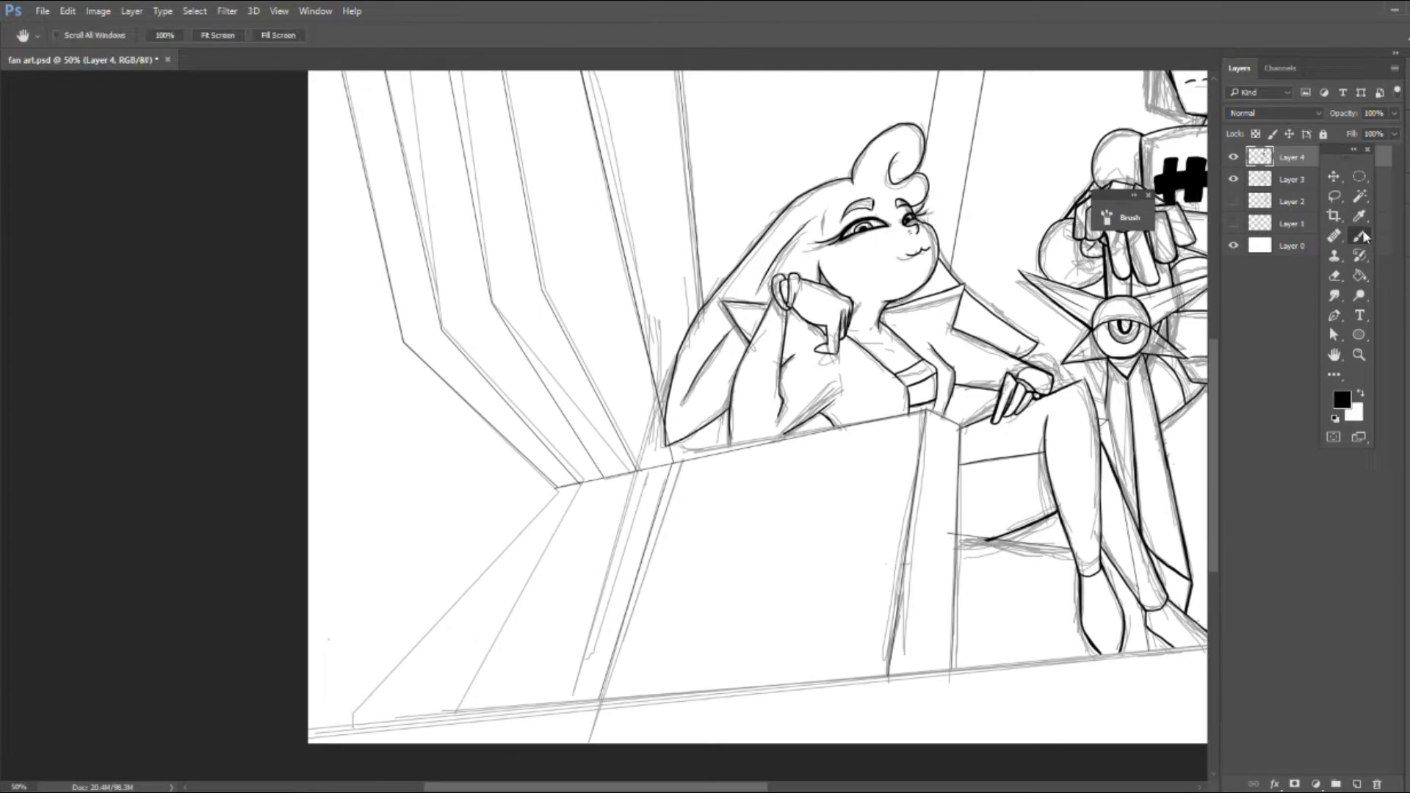
# Switch to the Brush tool to begin marking the hero's face area
pyautogui.press('b')
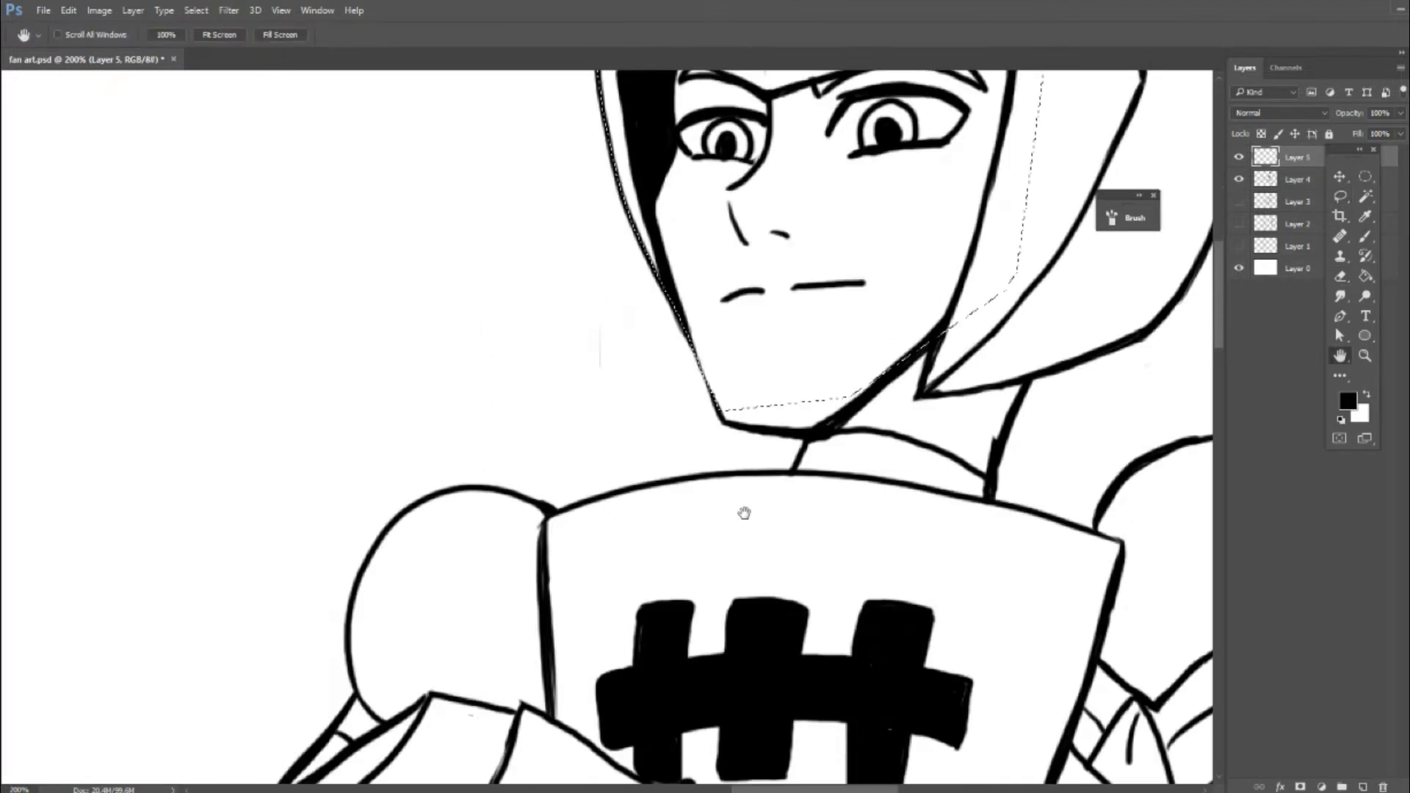
# Arrange the colour layer beneath the lineart in the Layers panel
pyautogui.click(1340, 195)
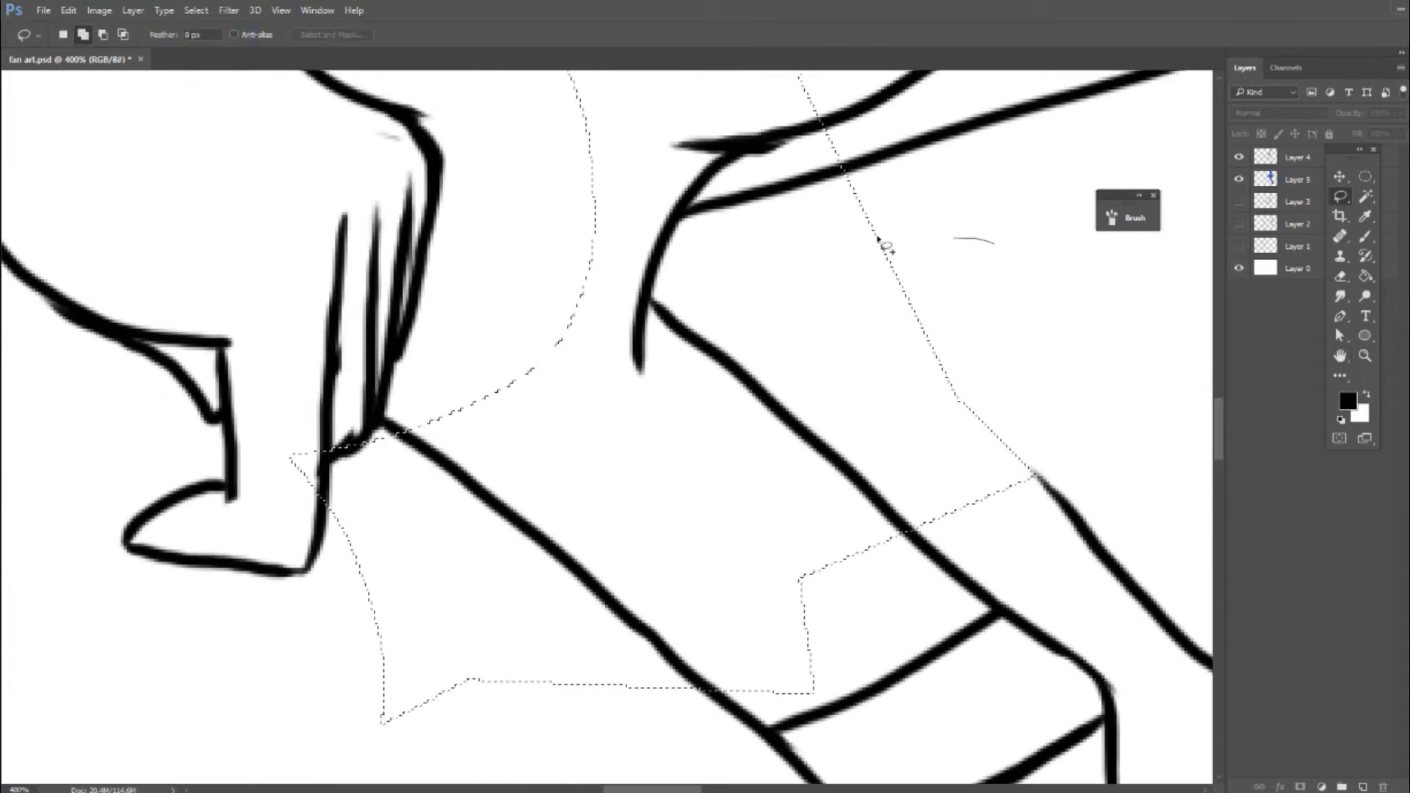
pyautogui.click(1347, 400)
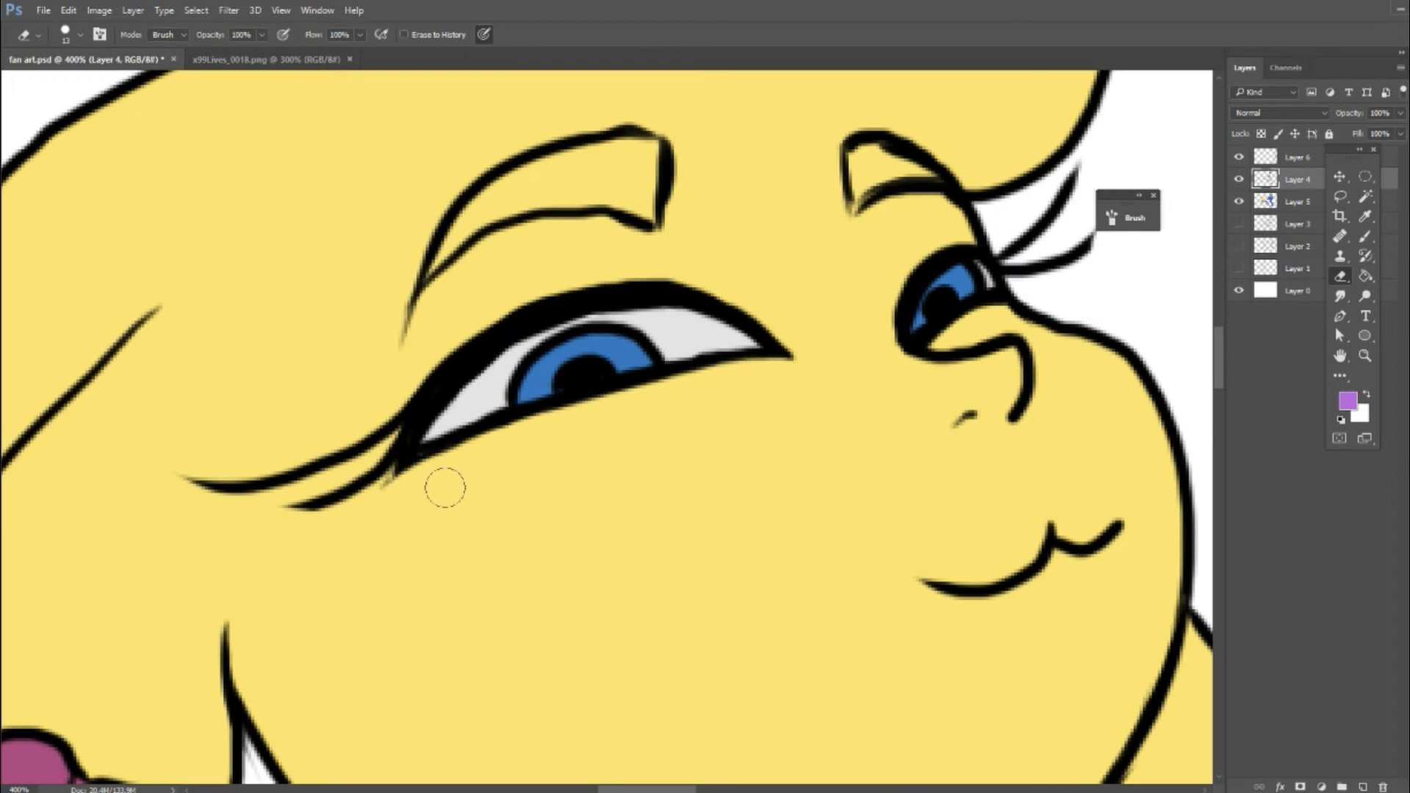
# Erase stray colour beside the companion's eye
pyautogui.moveTo(449, 486); pyautogui.dragTo(711, 283)
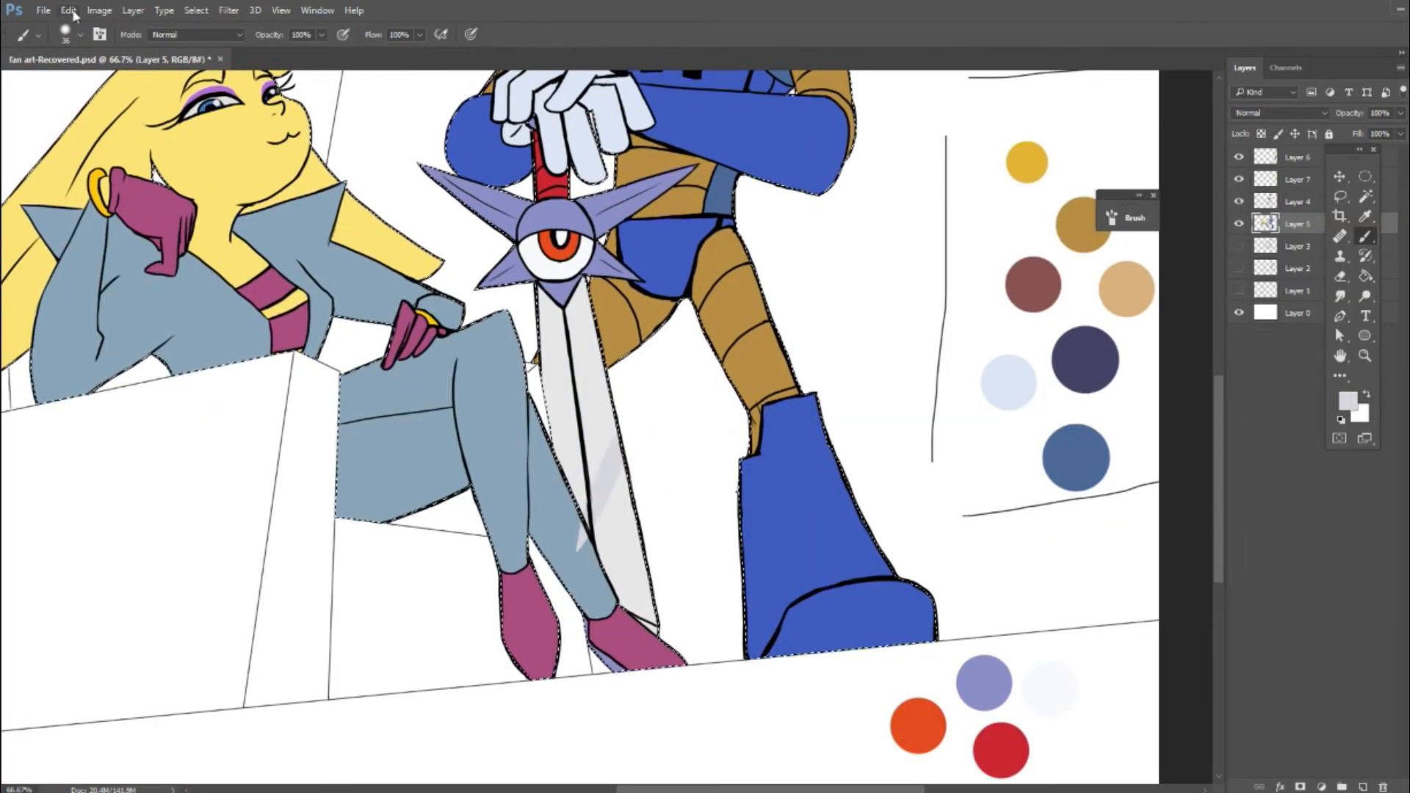
# Choose and confirm a pale painting colour in the Color Picker
pyautogui.click(1341, 402)
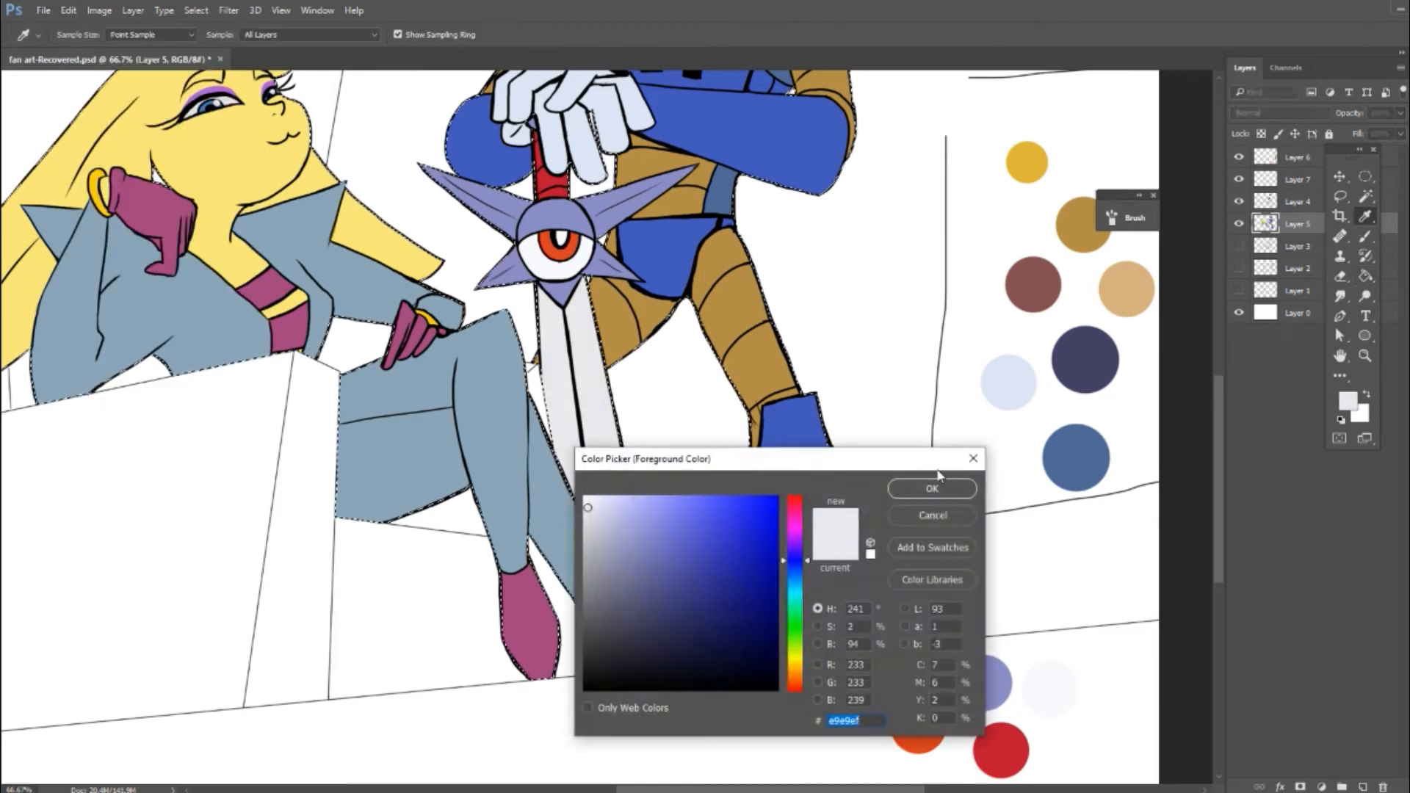
pyautogui.click(931, 487)
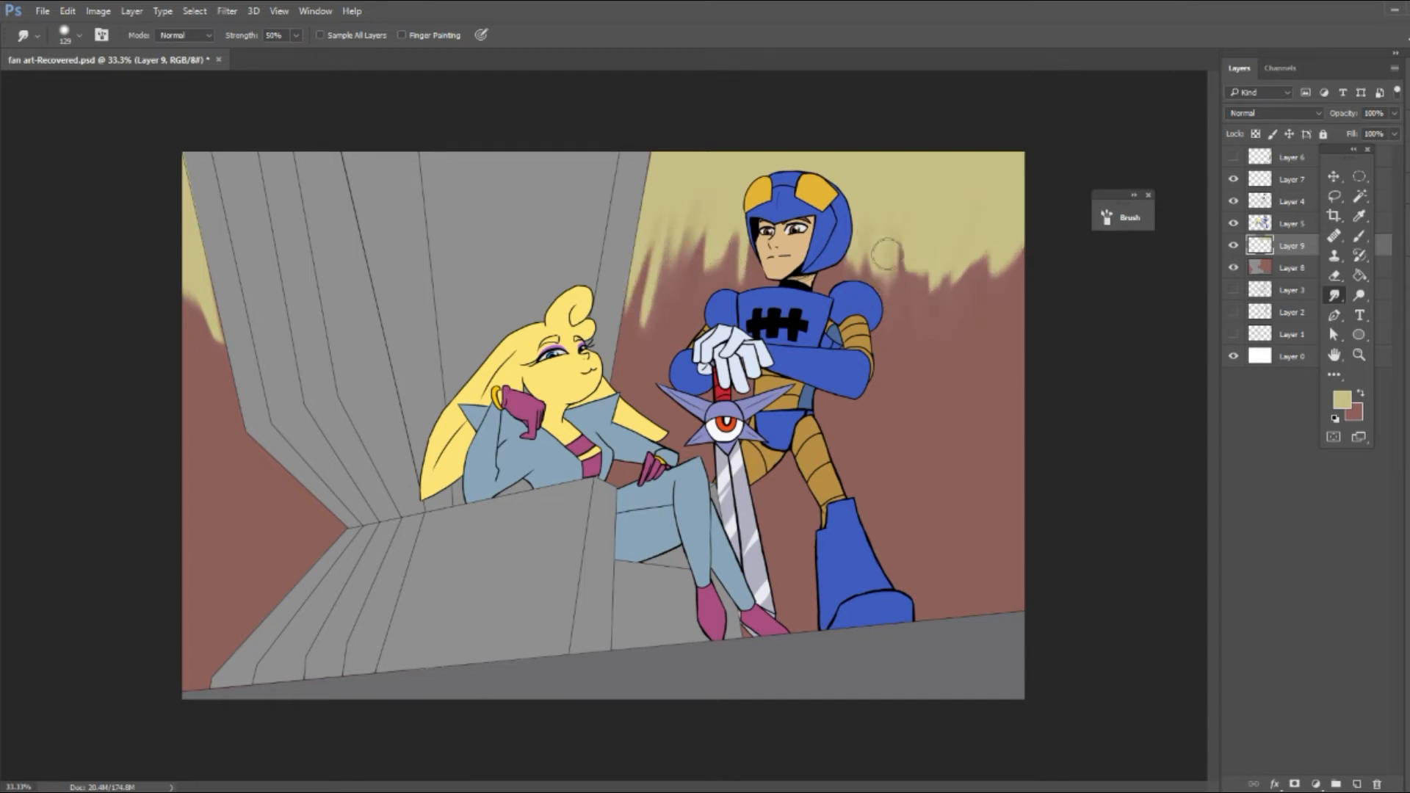
# Pick a pale yellow paint colour for the distant buildings' window highlights
pyautogui.click(1360, 236)
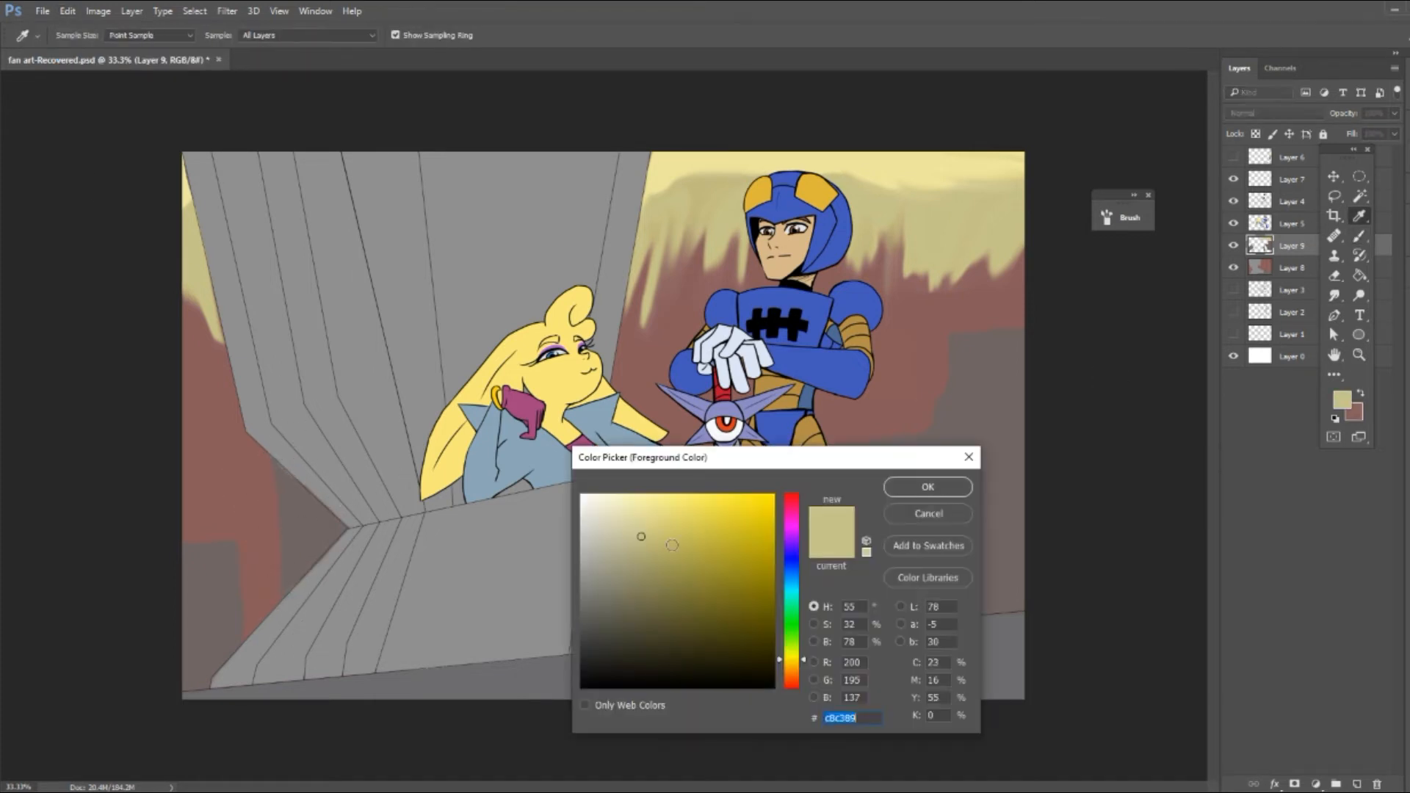
pyautogui.click(927, 486)
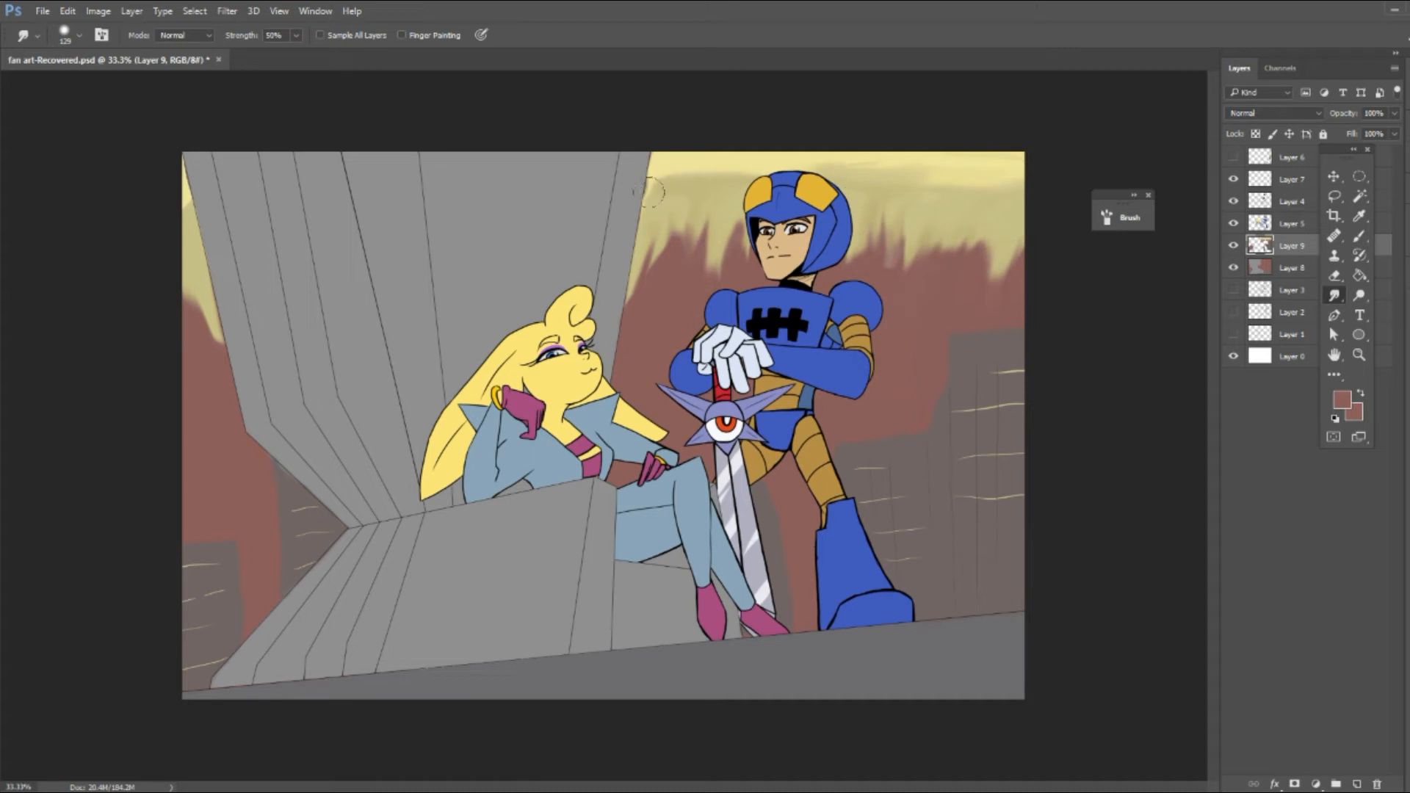
# Smudge warm sky colours into cloudy yellow-pink sunset streaks, then add Layer 10
pyautogui.click(1359, 217)
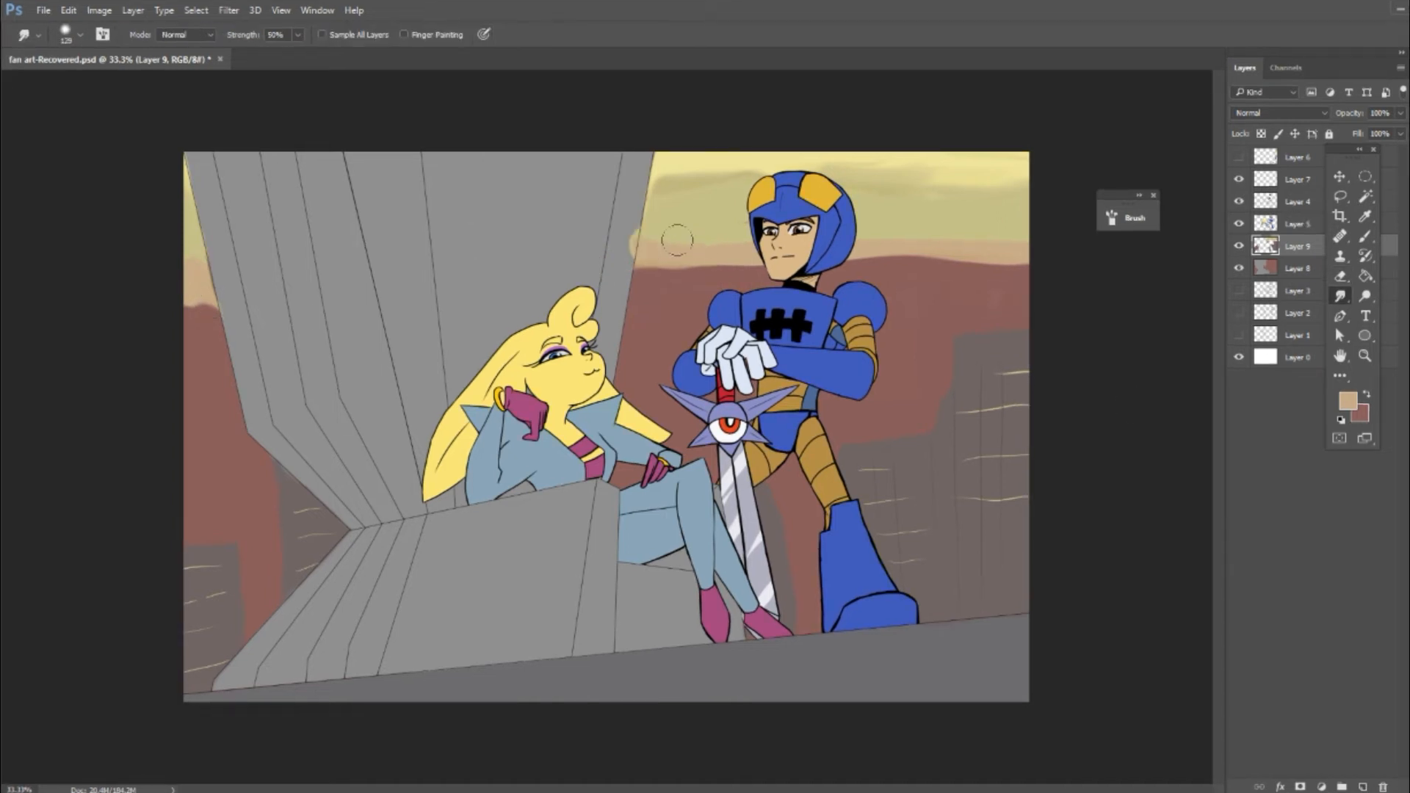
pyautogui.moveTo(674, 239); pyautogui.dragTo(984, 249)
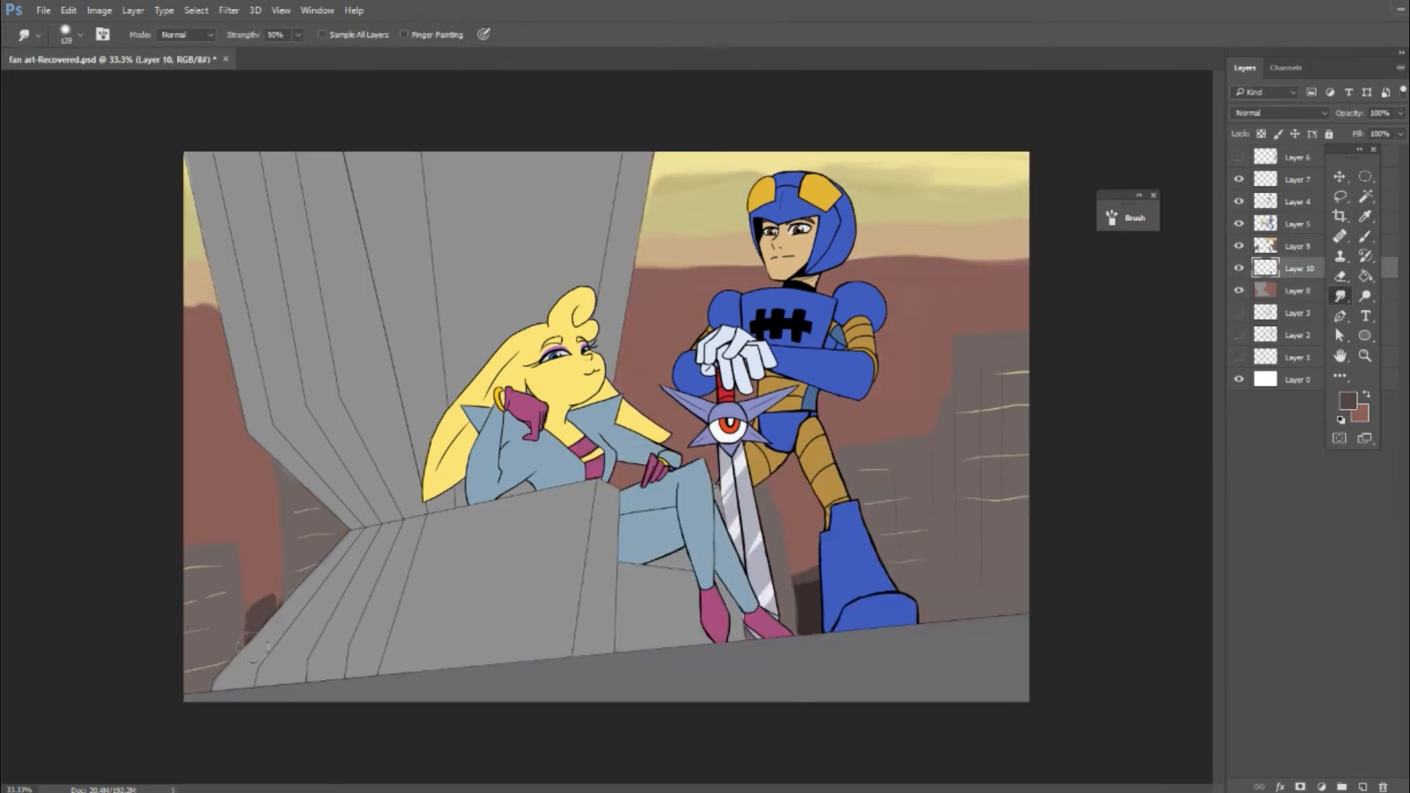
pyautogui.click(1296, 223)
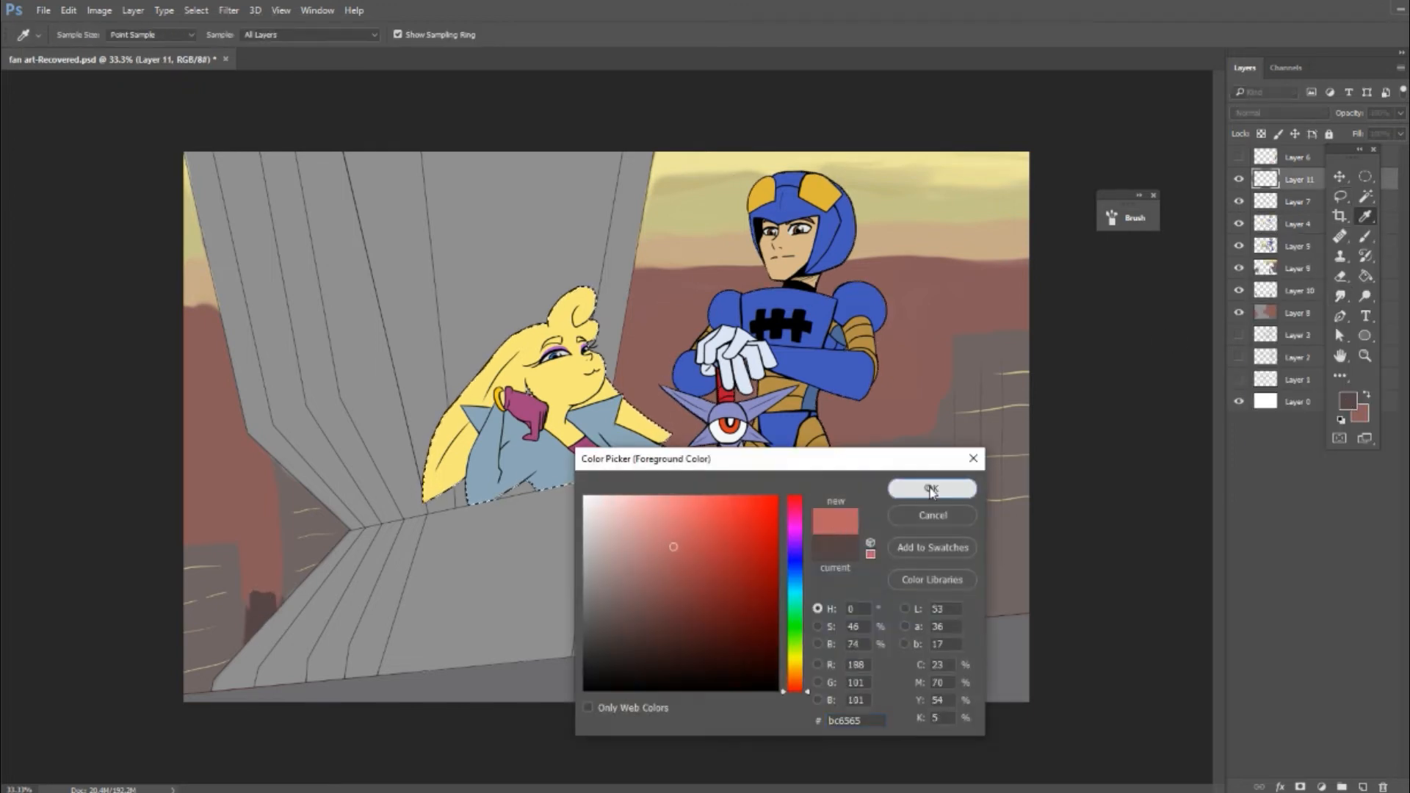
# Confirm a reddish foreground colour for the characters' Hard Light shading layer
pyautogui.click(931, 487)
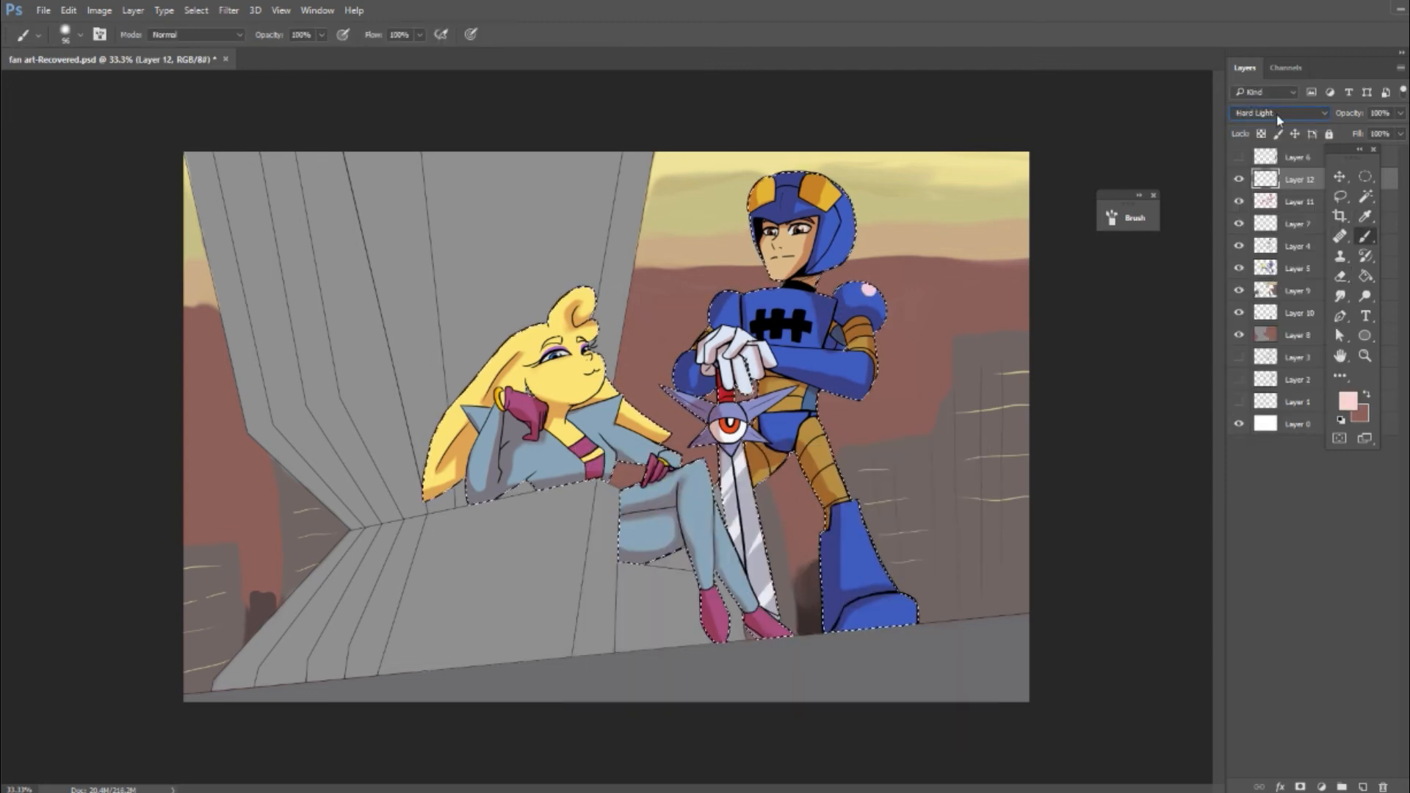
# Erase shading edges on the Multiply layer and set Layer 12 to Soft Light
pyautogui.click(1276, 113)
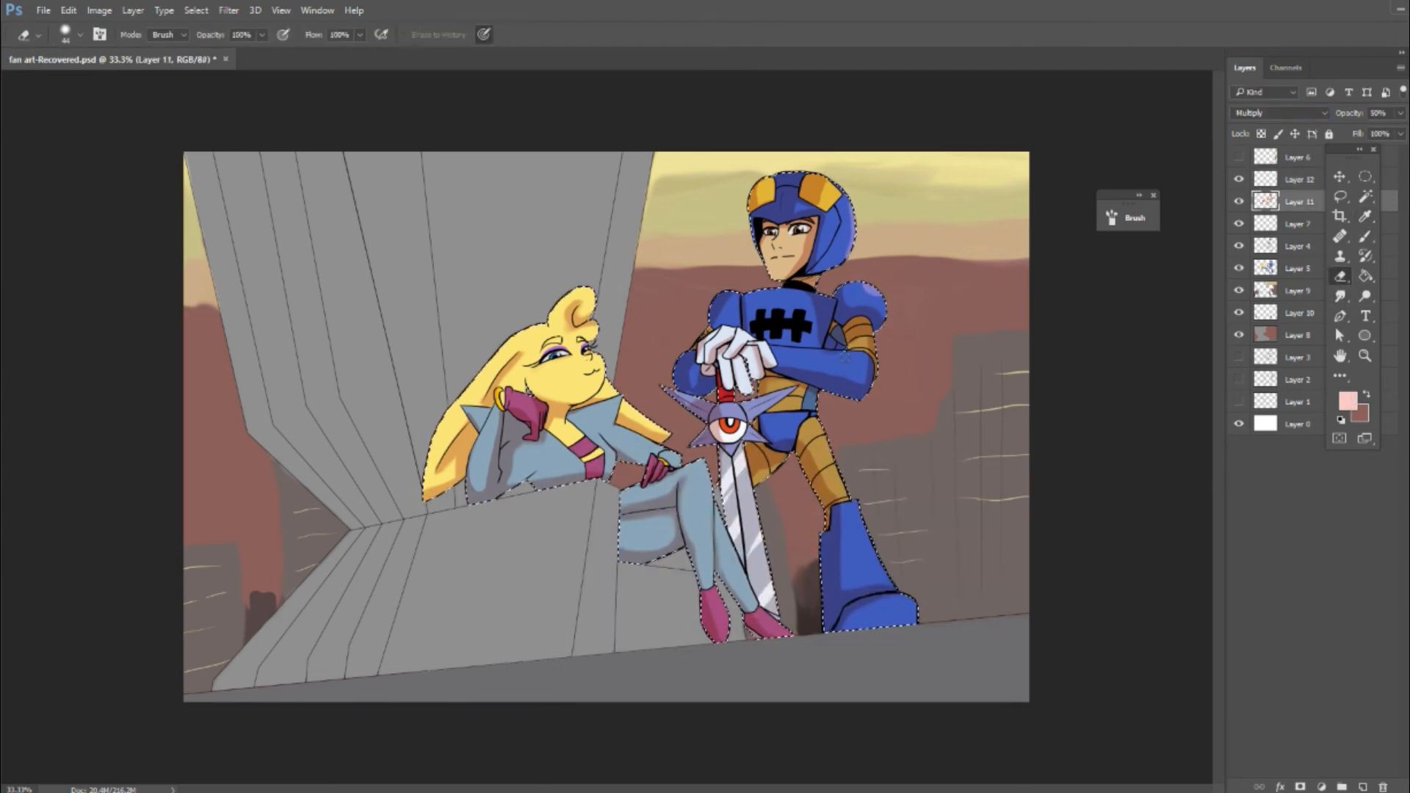
pyautogui.click(1298, 179)
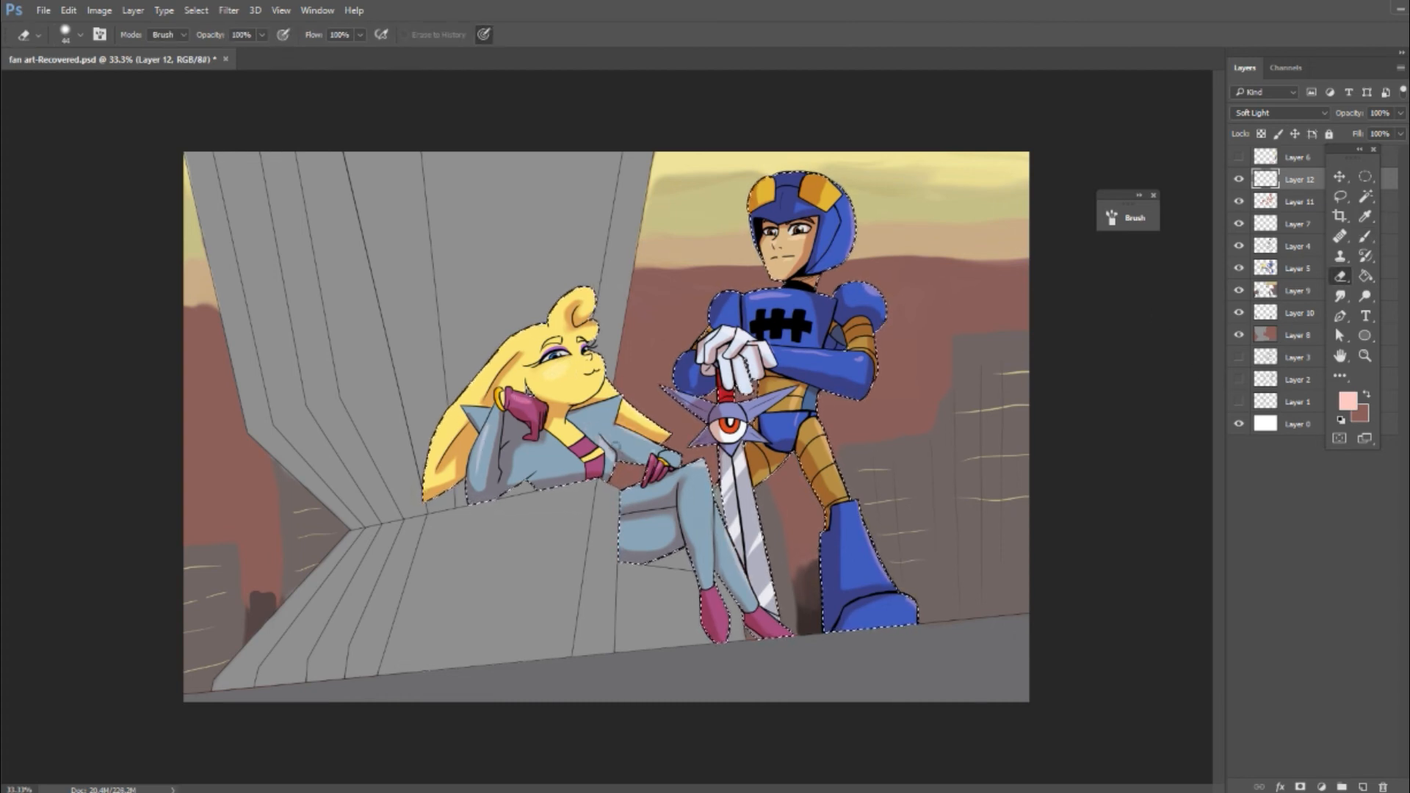
pyautogui.click(1300, 202)
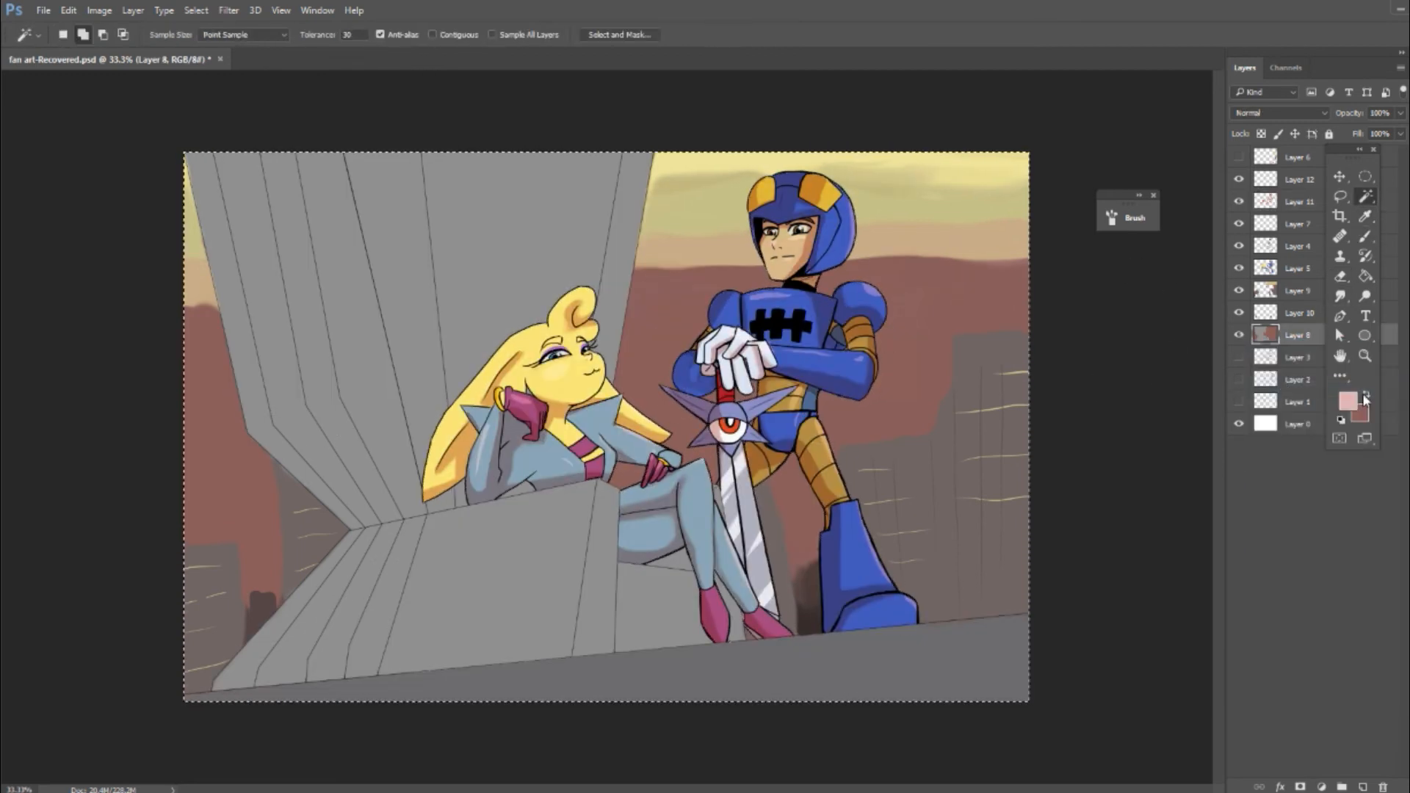
# Swap the pink and dark red colours before shading the rooftop buildings
pyautogui.click(69, 10)
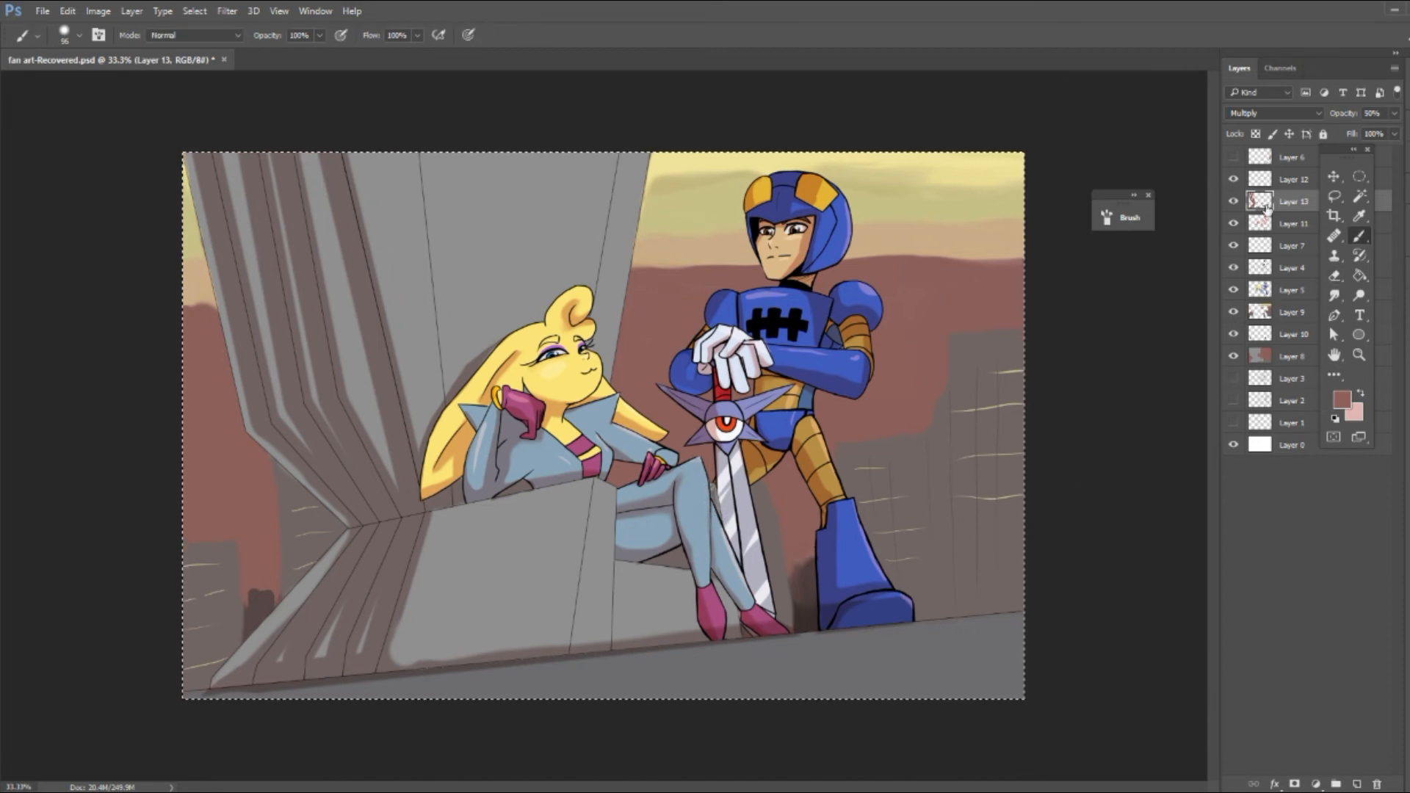
# Lower the characters' lighting layer opacity and choose a dark red background colour
pyautogui.click(1292, 177)
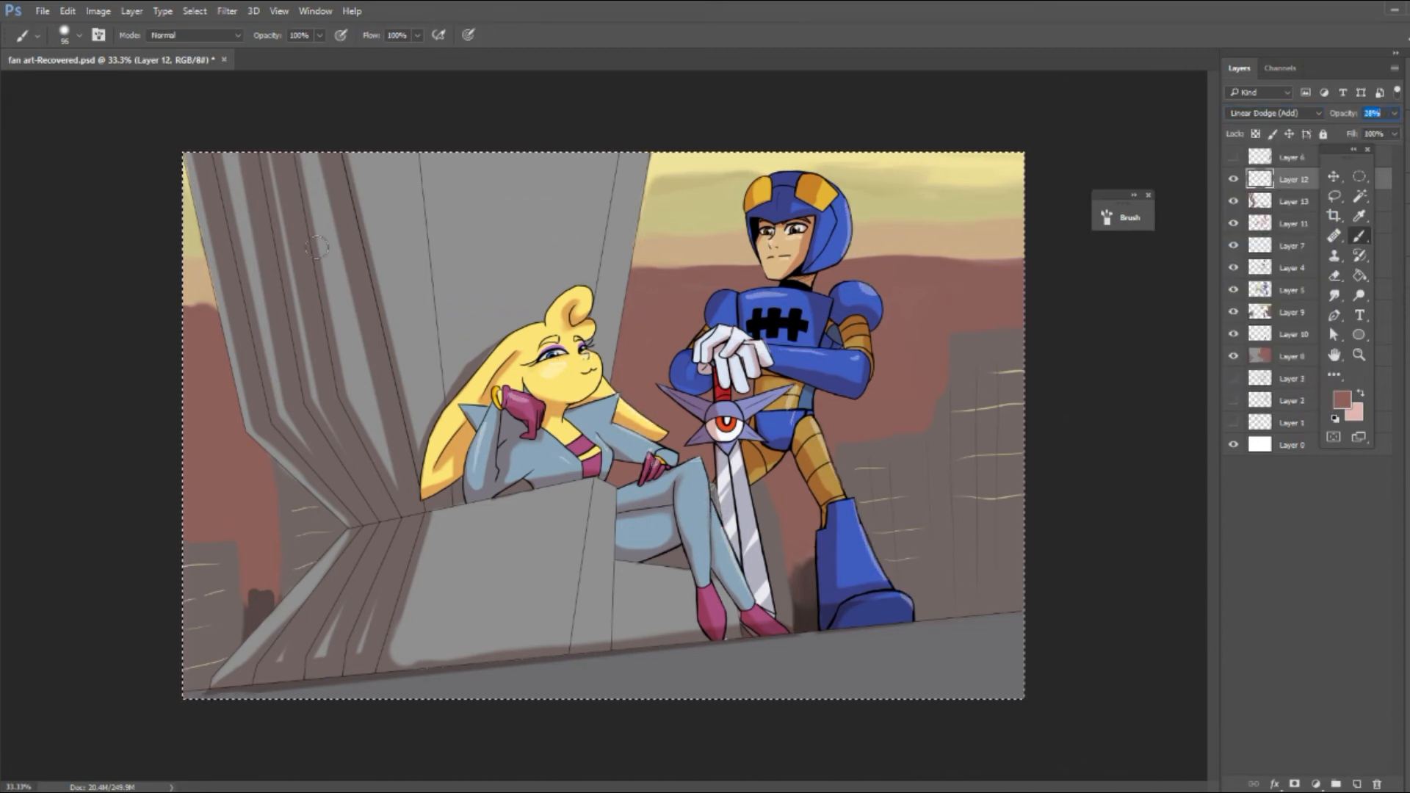
pyautogui.click(66, 10)
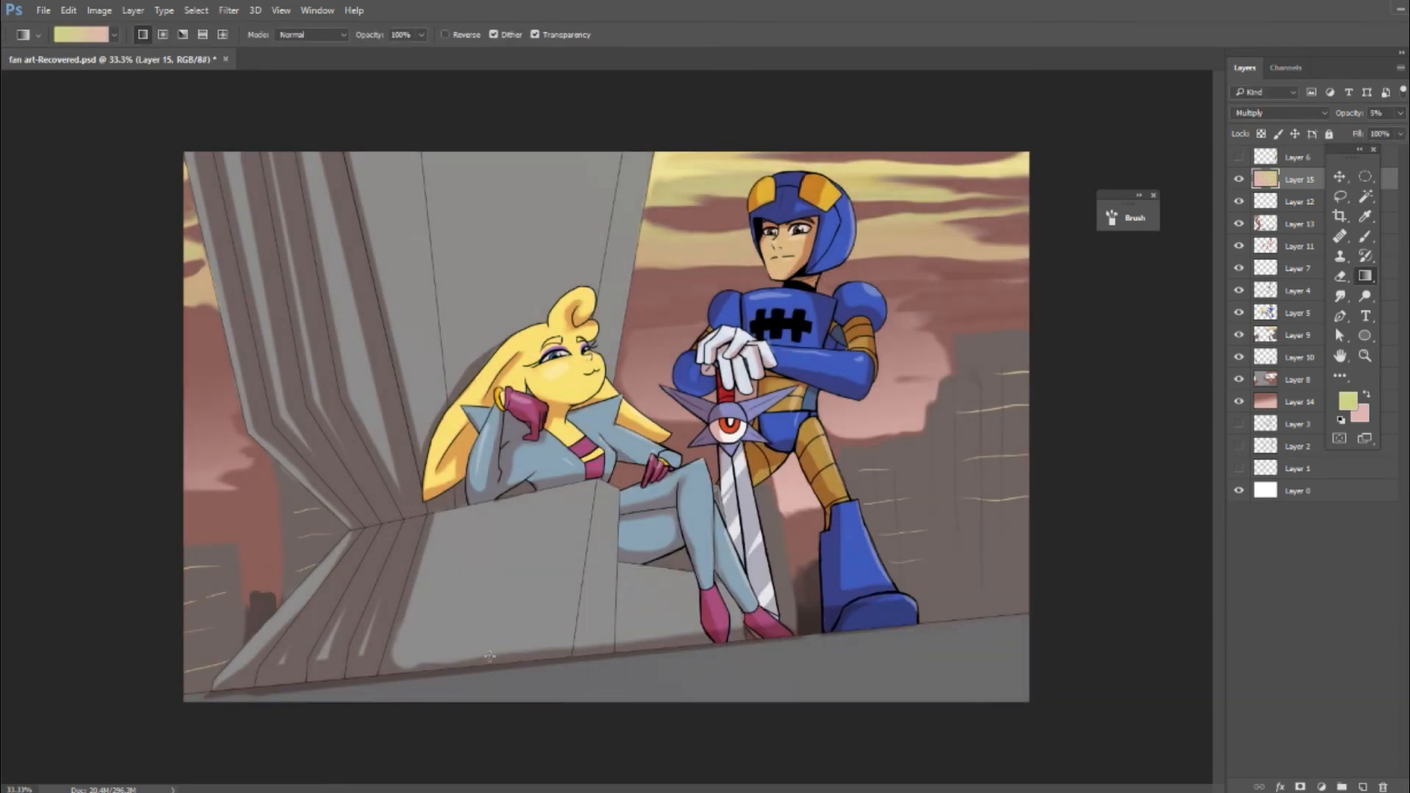
pyautogui.click(1360, 414)
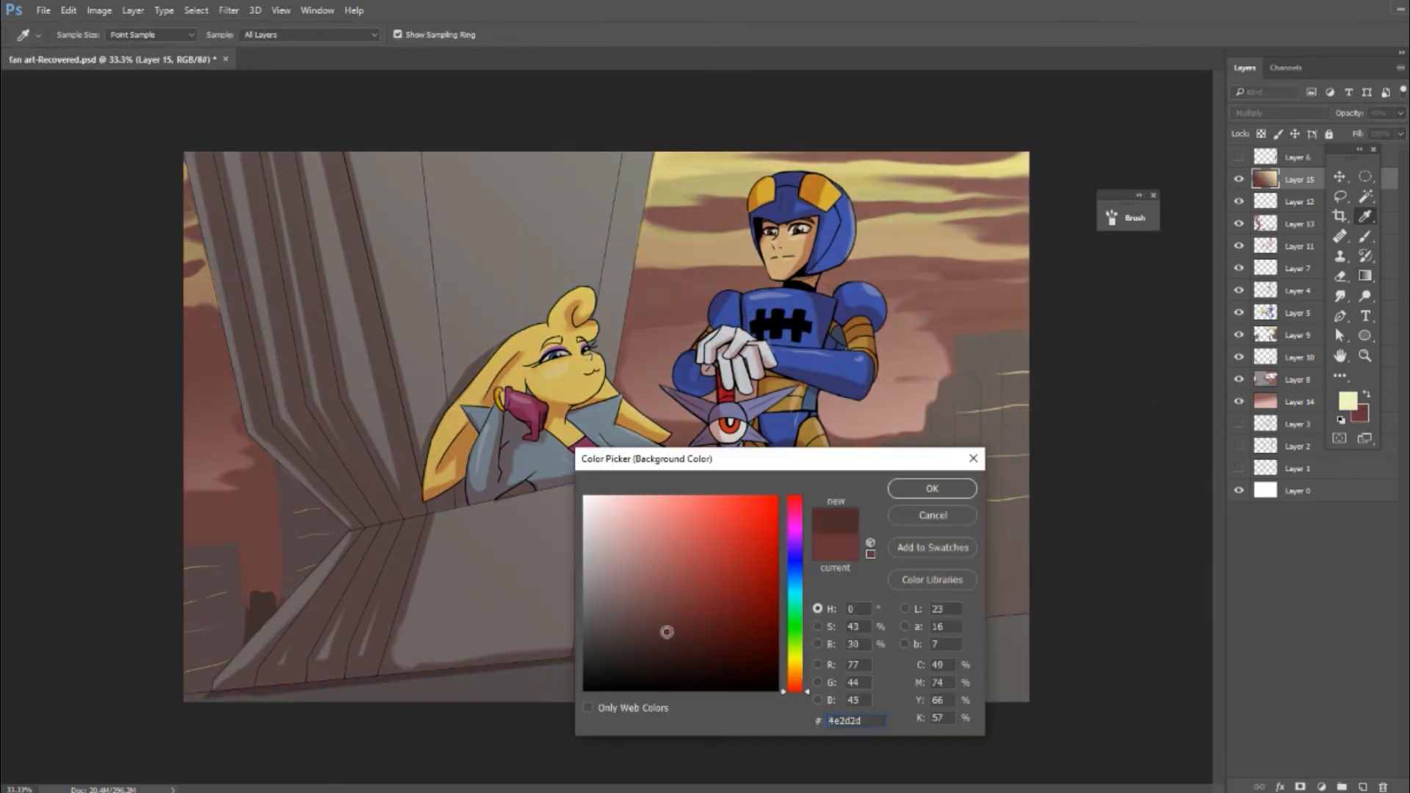
pyautogui.click(931, 487)
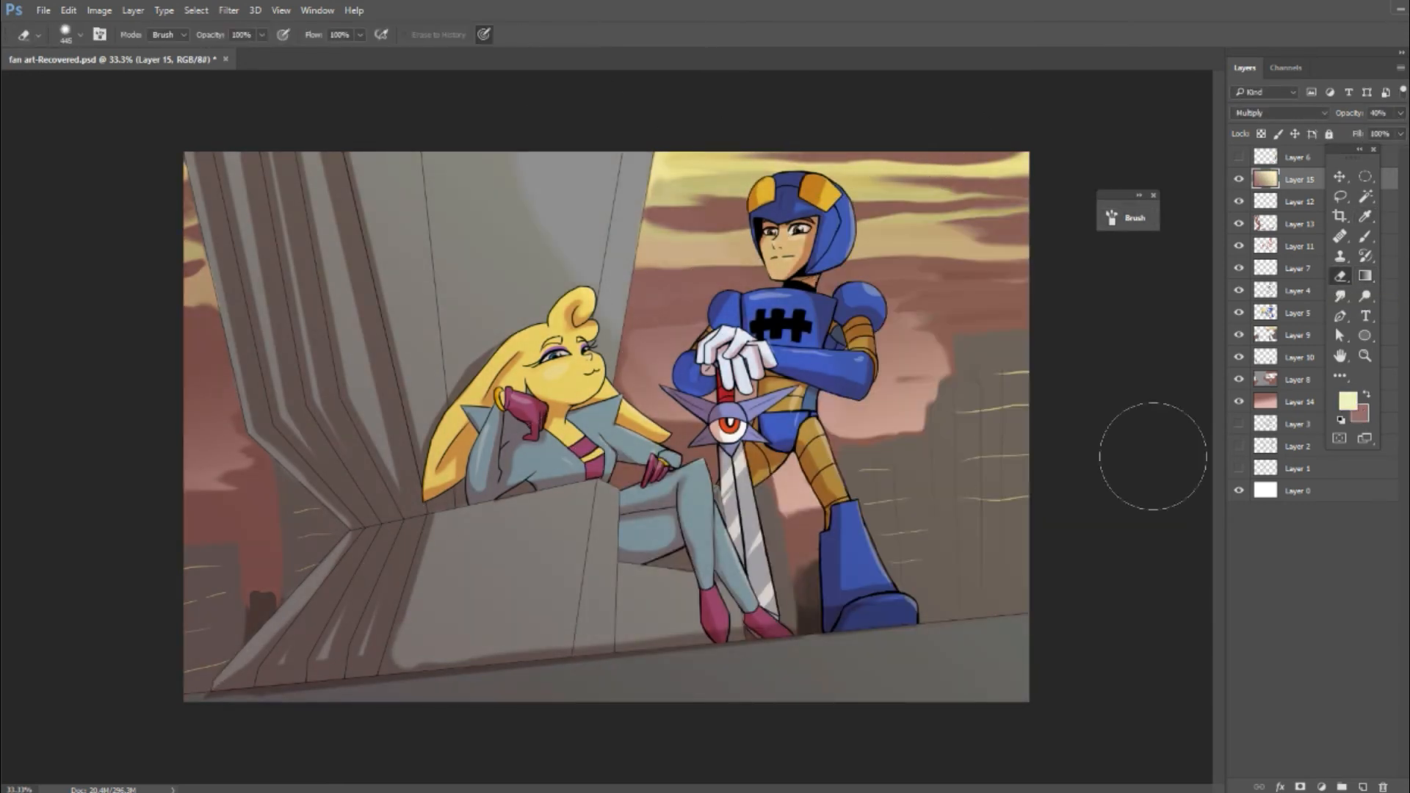